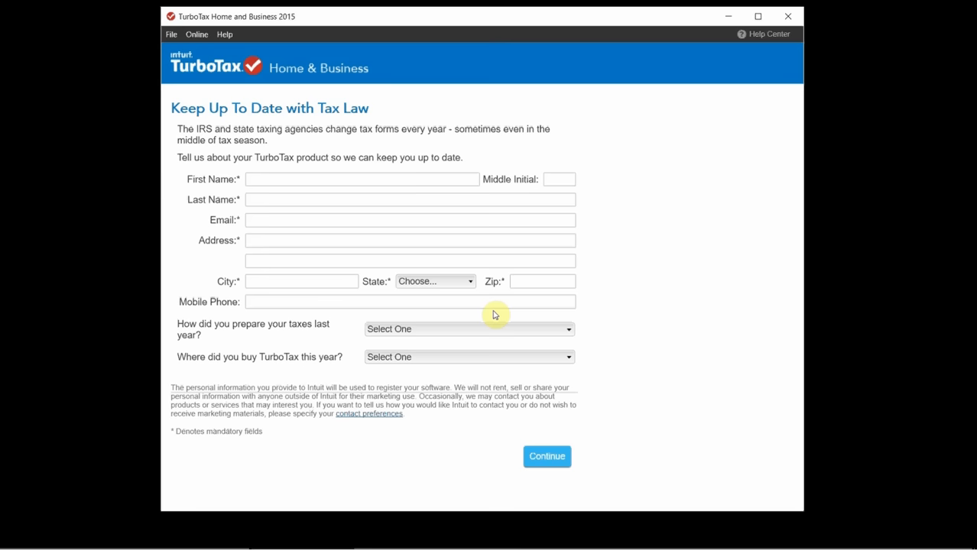
- Leave the Keep Up To Date with Tax Law form blank and continue past it
click(409, 199)
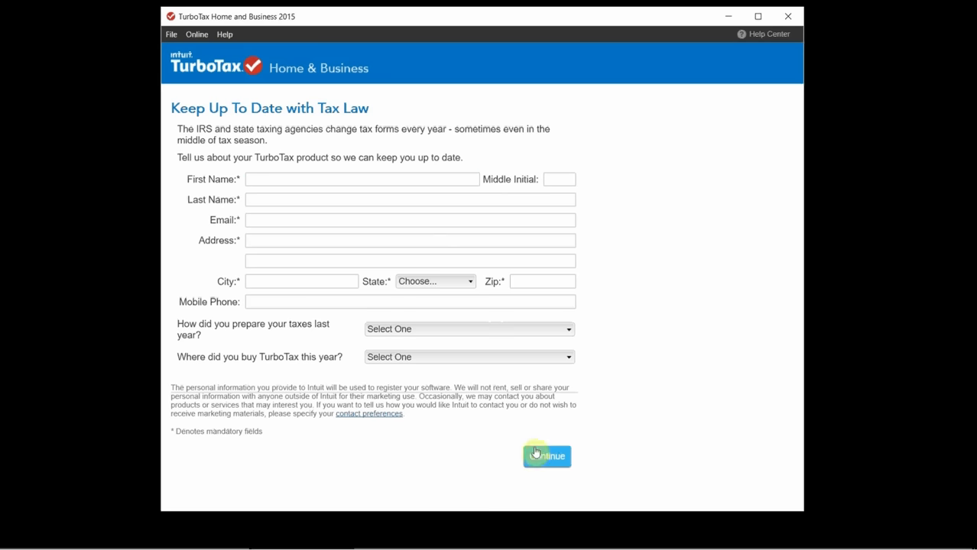
click(547, 456)
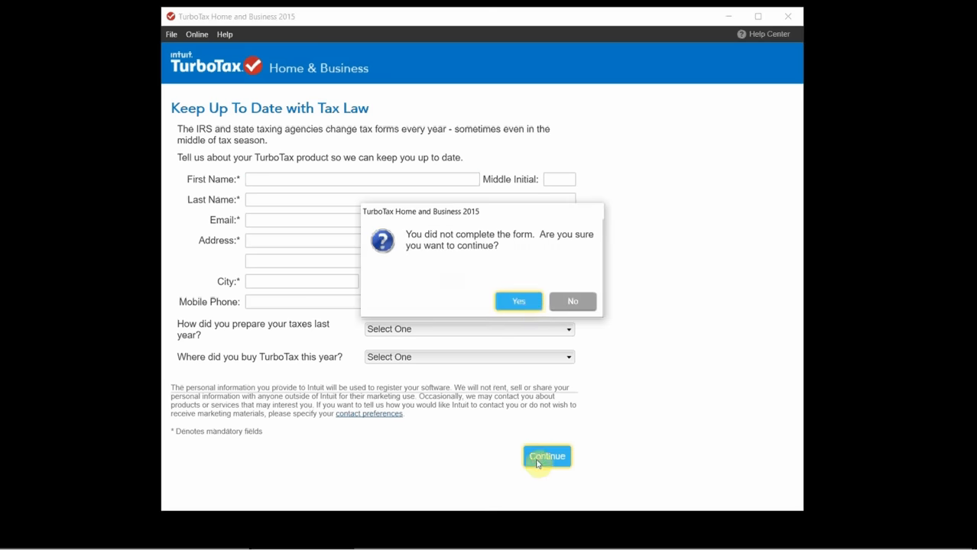
- Confirm Yes to proceed with the registration form incomplete
click(518, 301)
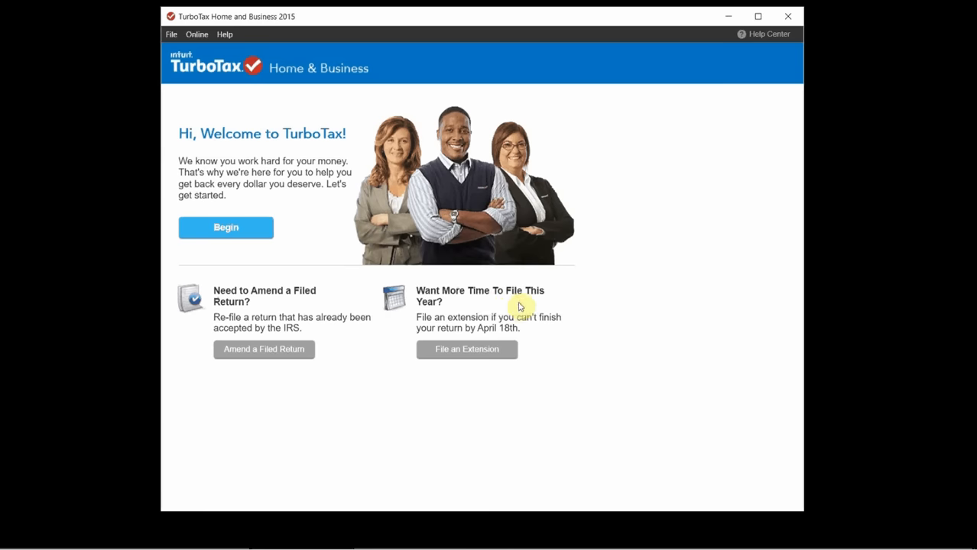
mouse_move(283, 252)
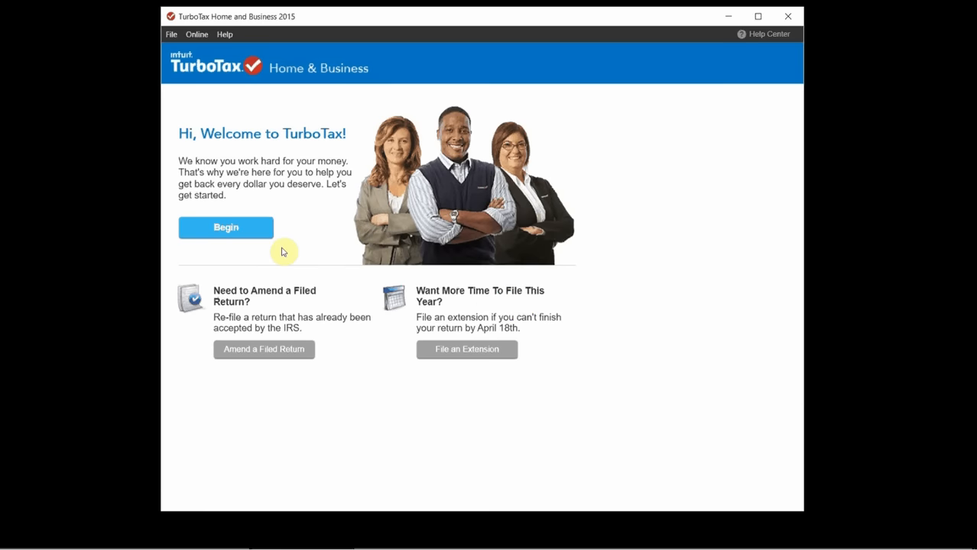
mouse_move(284, 87)
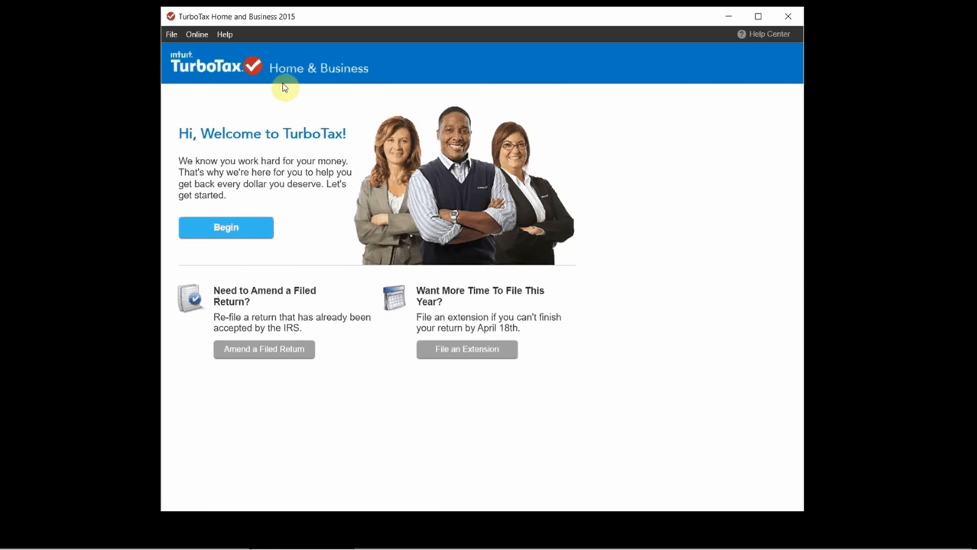
mouse_move(346, 81)
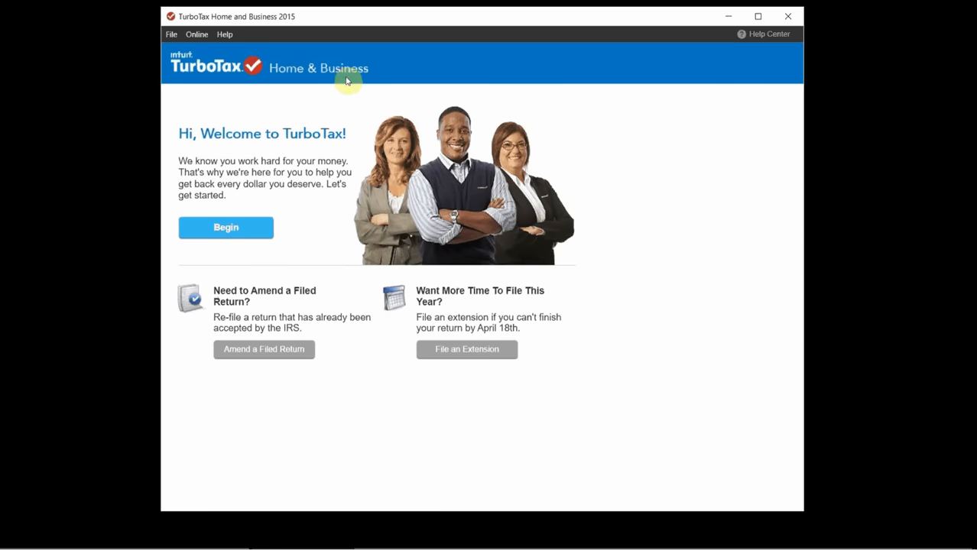
mouse_move(354, 79)
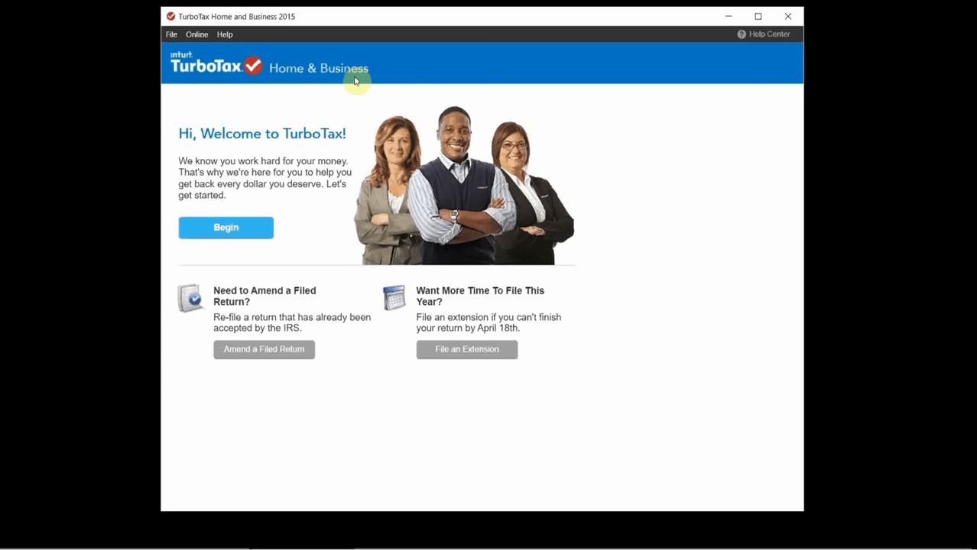
mouse_move(322, 167)
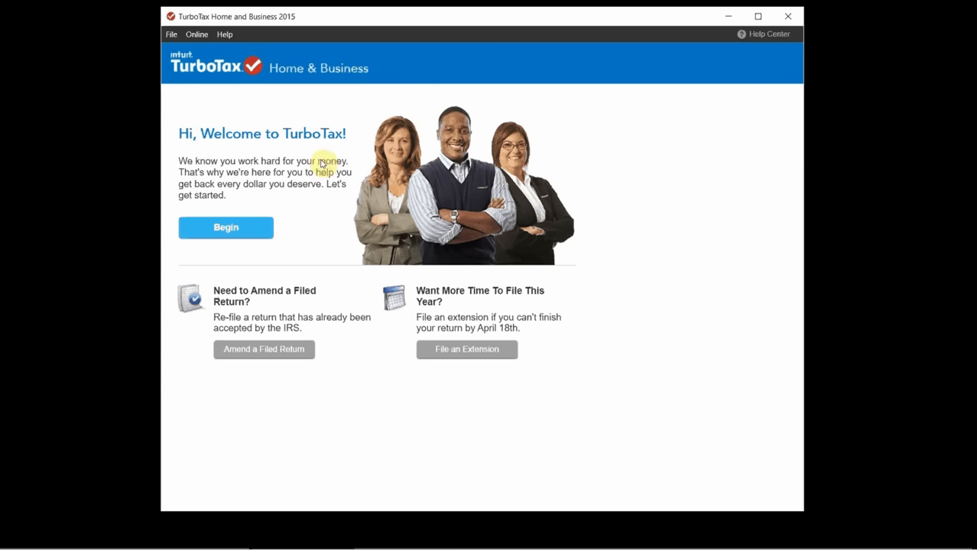
mouse_move(312, 227)
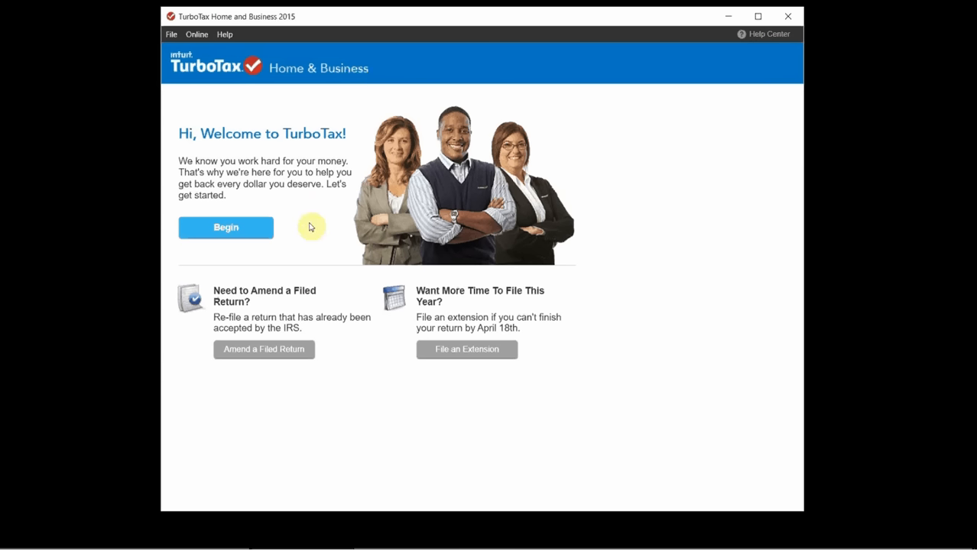
mouse_move(249, 263)
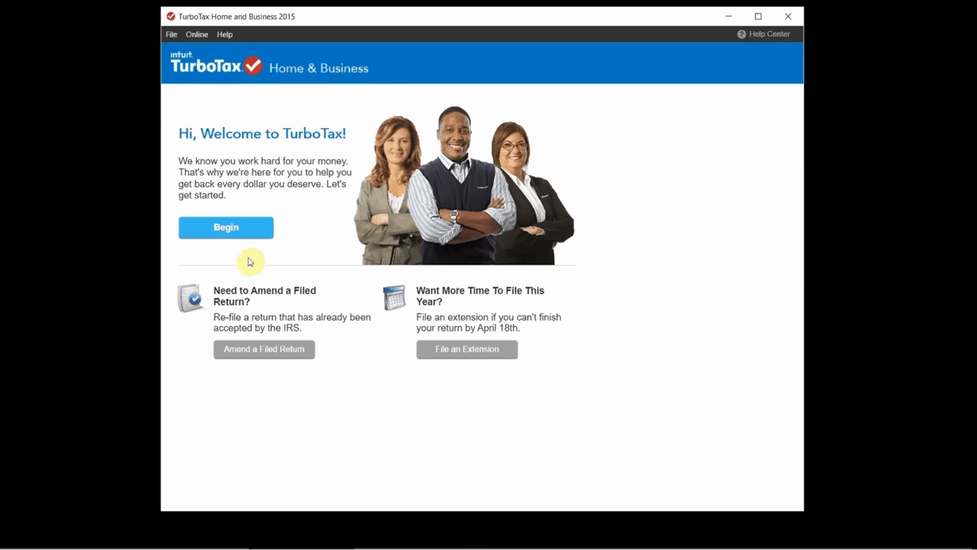
- Begin a return and choose Start a new Individual tax return
click(226, 226)
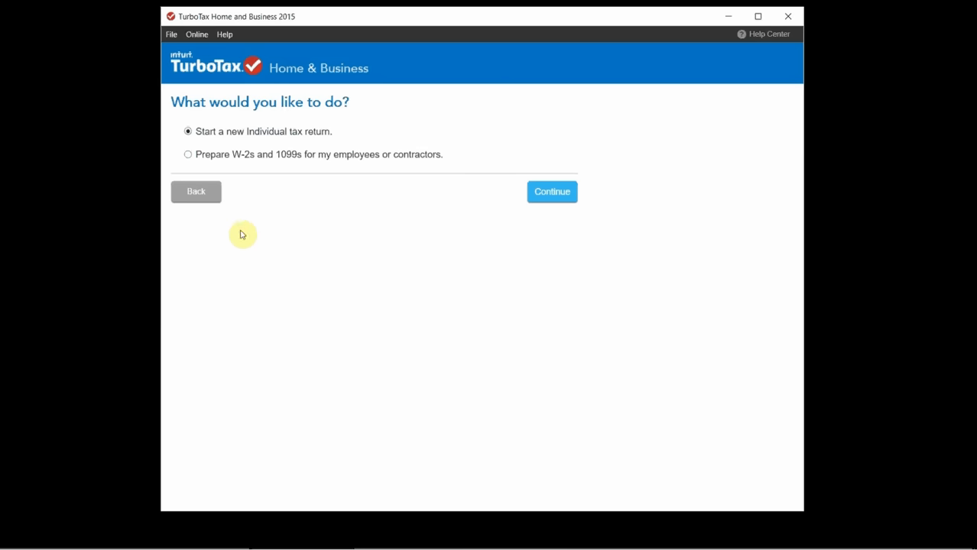
mouse_move(252, 168)
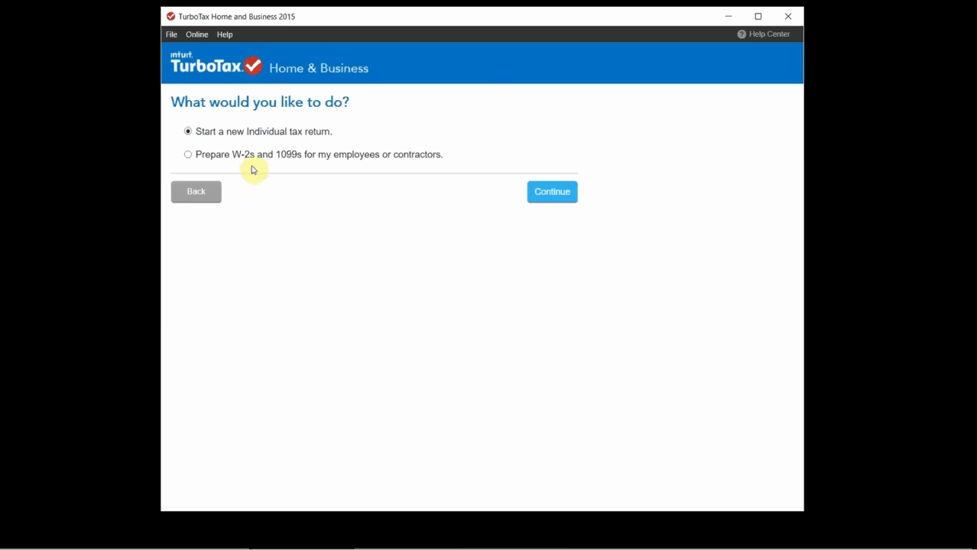
mouse_move(317, 164)
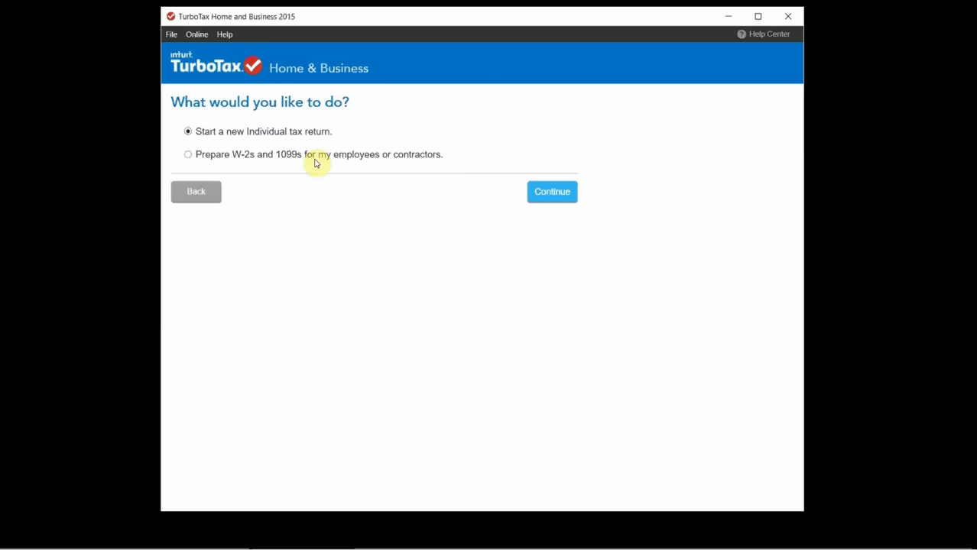
mouse_move(232, 158)
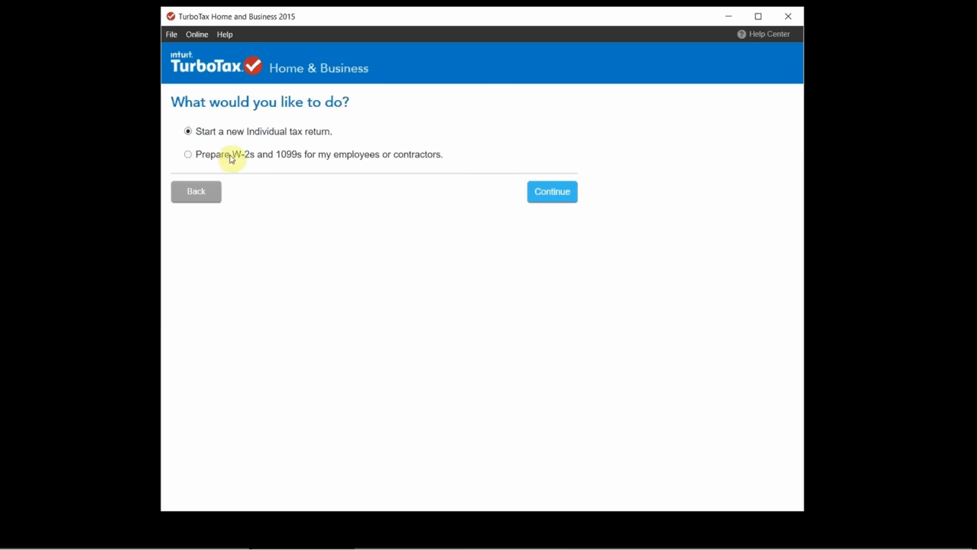
mouse_move(312, 159)
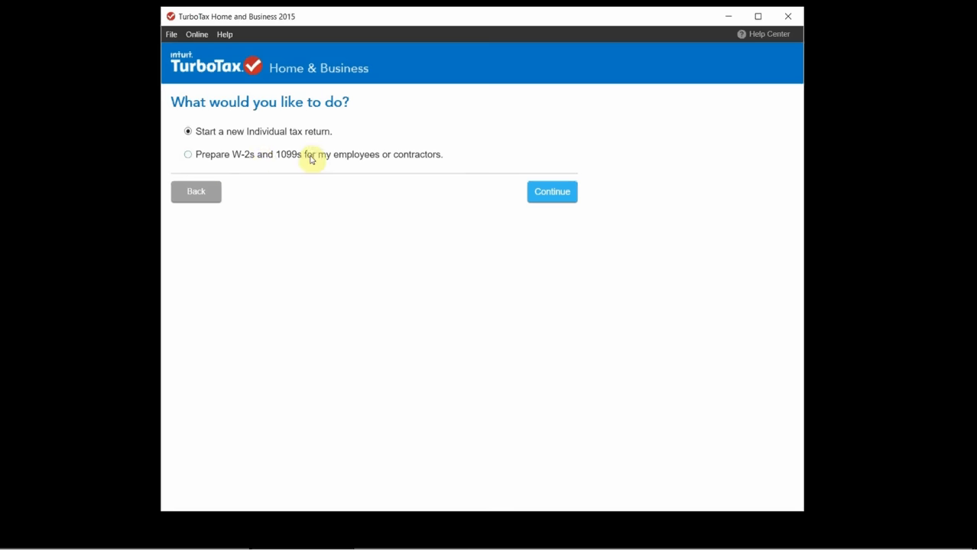
mouse_move(221, 134)
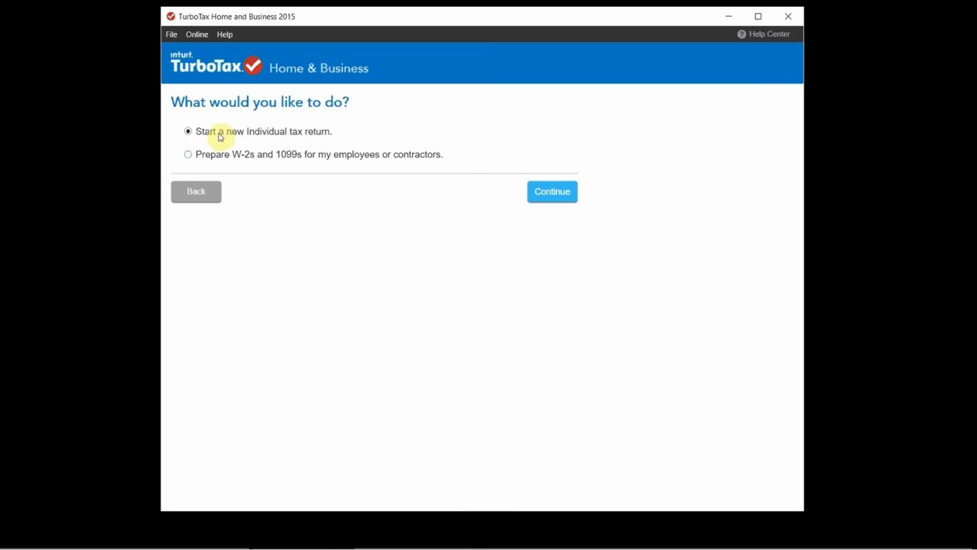
click(551, 193)
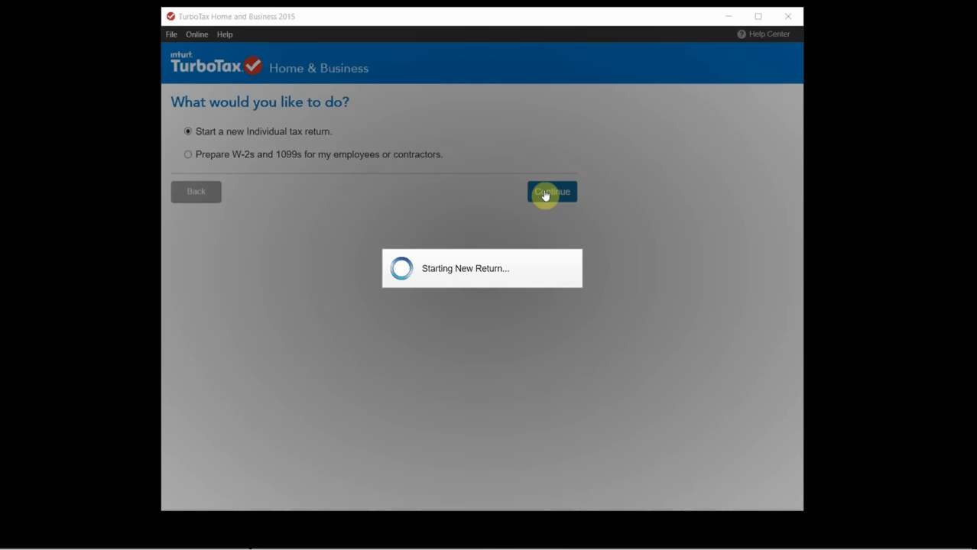
- Continue into the new return so it searches for last year's 2014 return to transfer
click(552, 193)
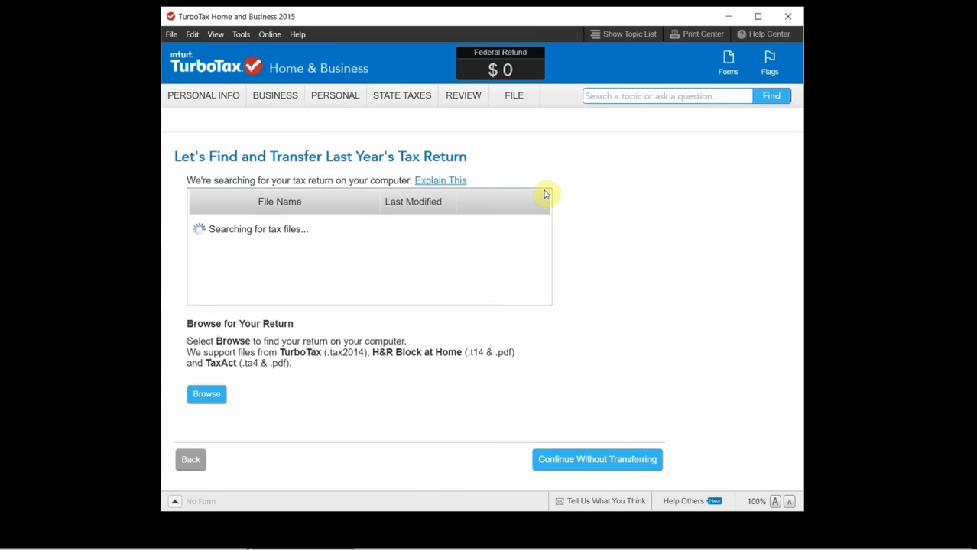
mouse_move(260, 243)
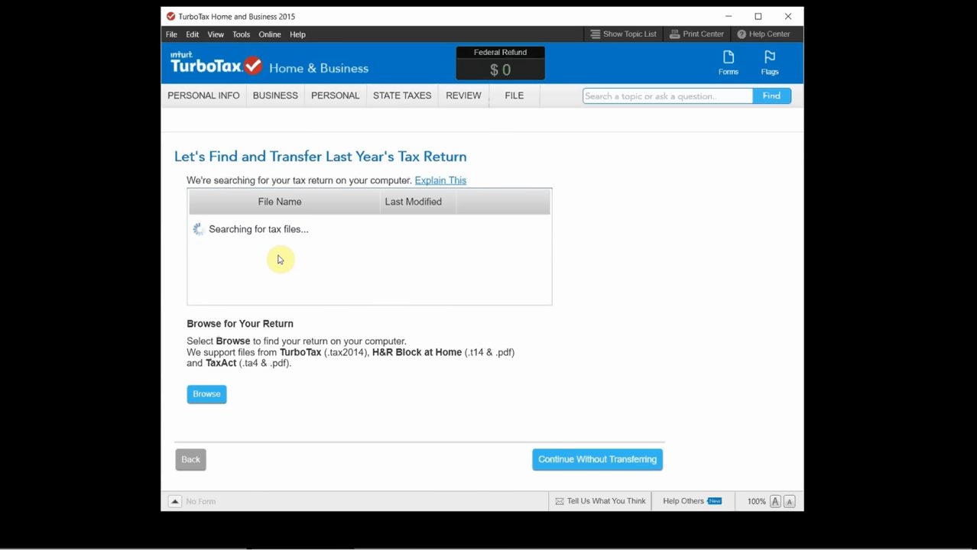
mouse_move(272, 250)
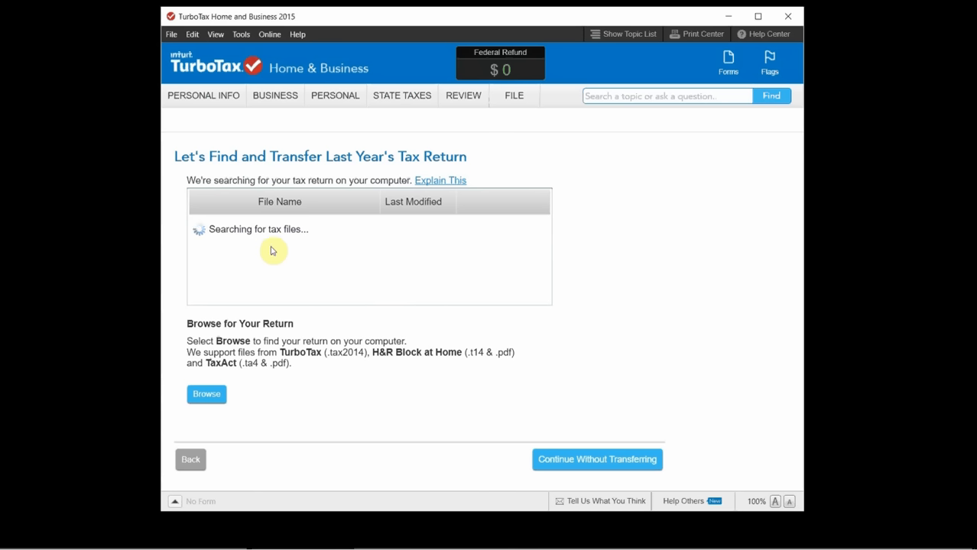
mouse_move(236, 352)
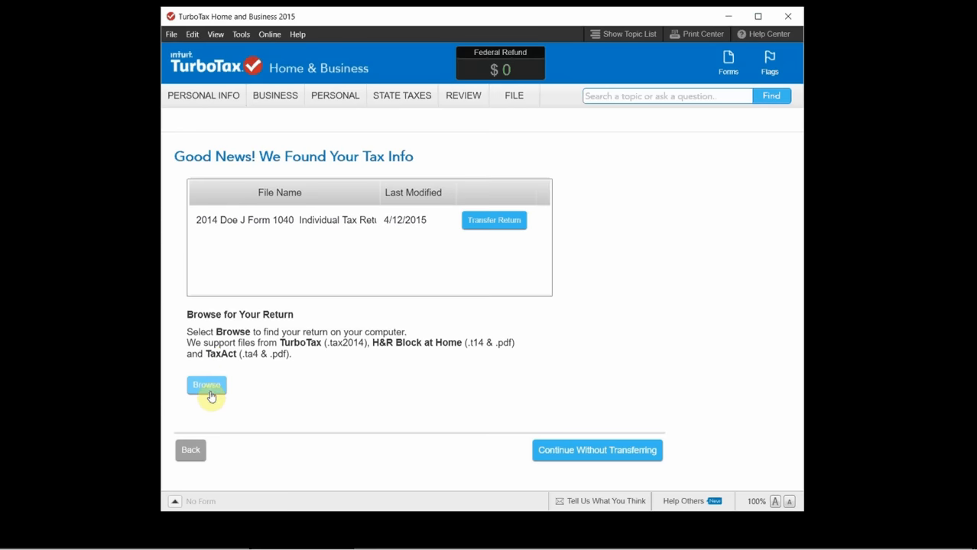
mouse_move(305, 353)
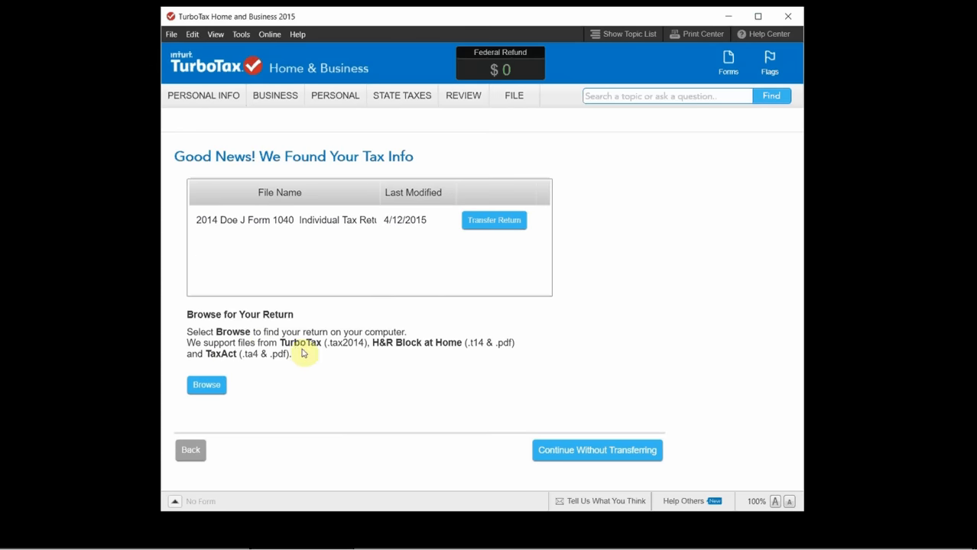
mouse_move(380, 355)
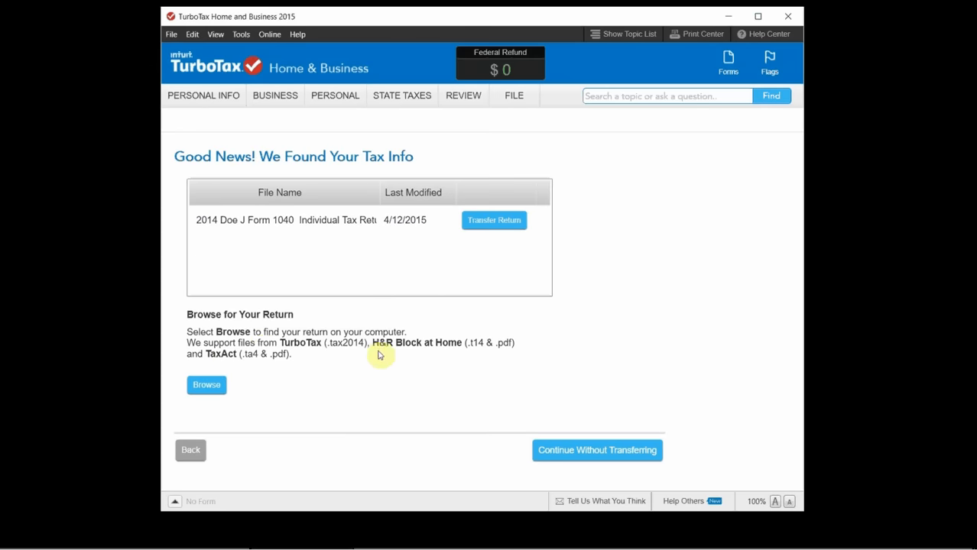
mouse_move(263, 364)
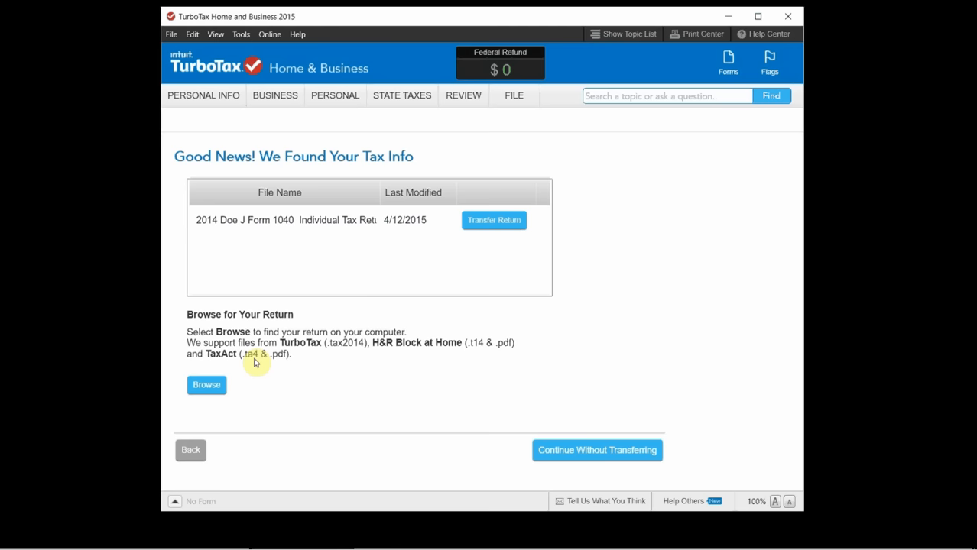
mouse_move(247, 344)
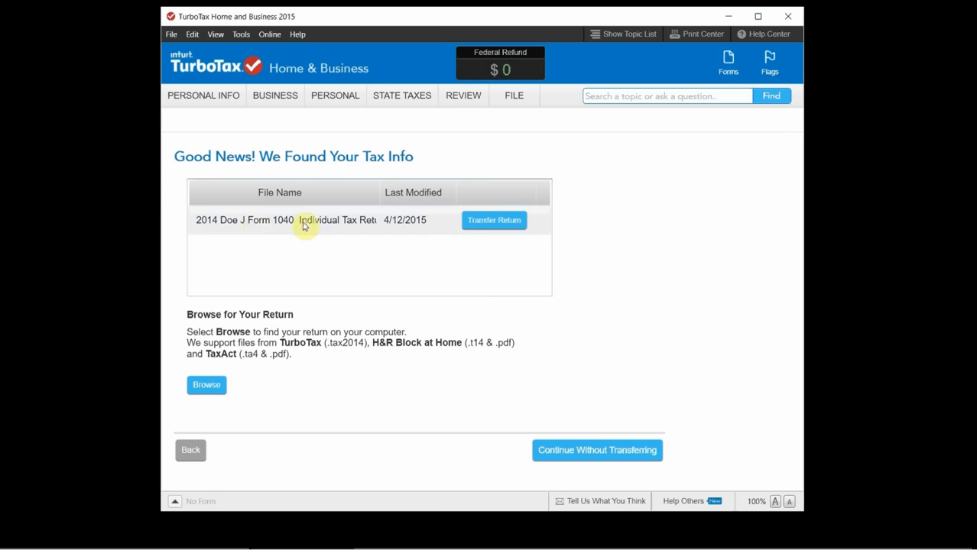
mouse_move(337, 230)
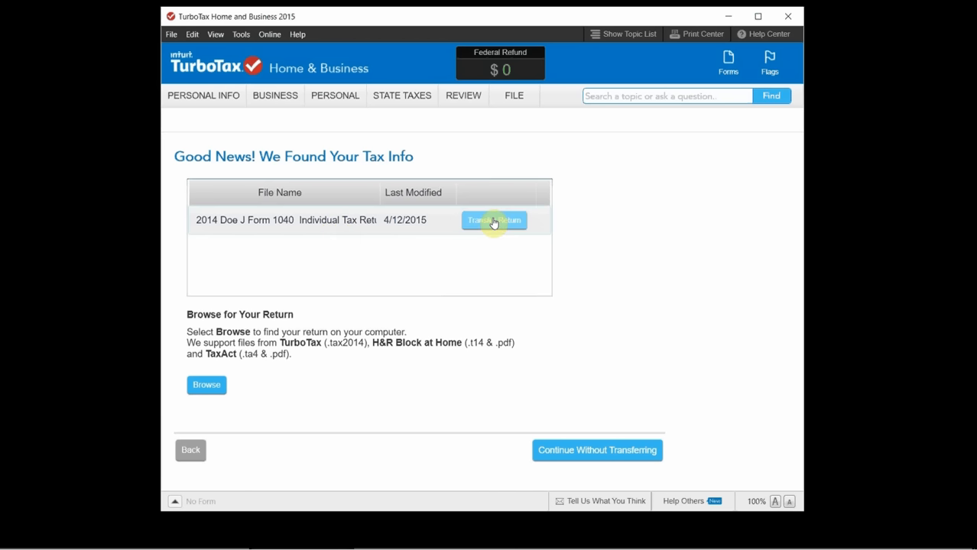
mouse_move(455, 336)
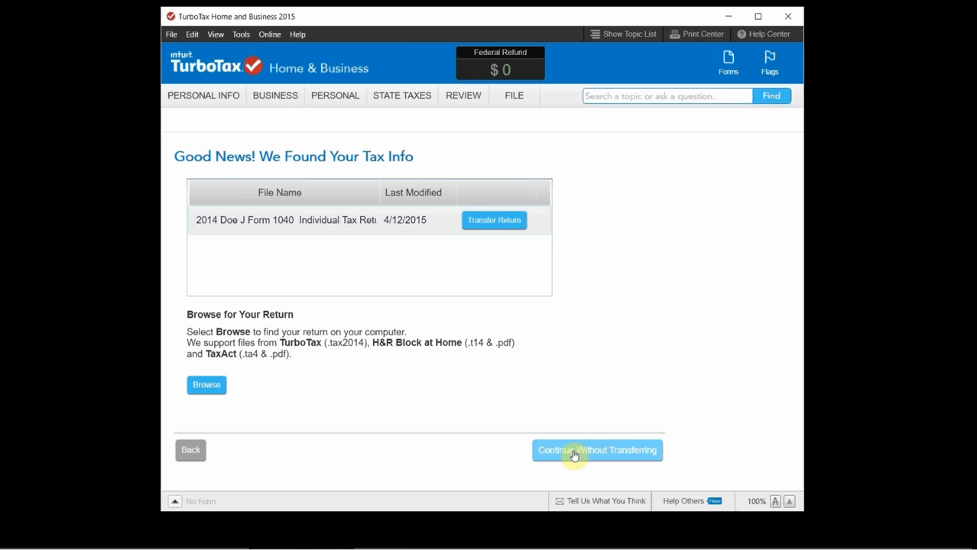
click(598, 449)
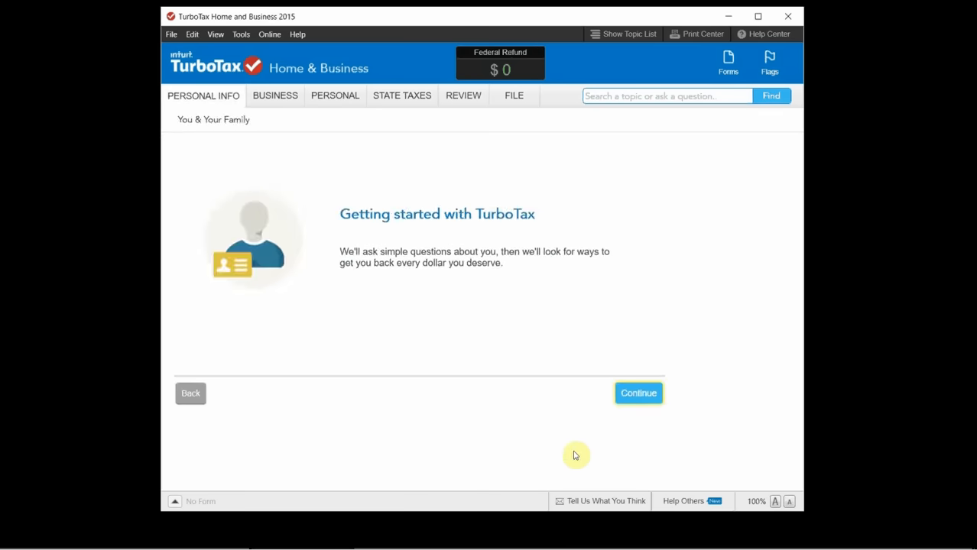
mouse_move(557, 320)
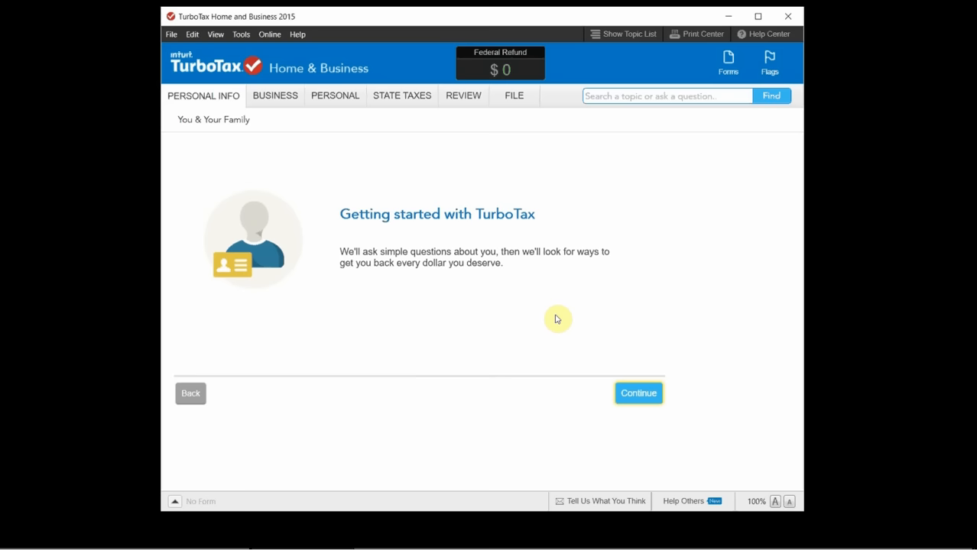
click(639, 393)
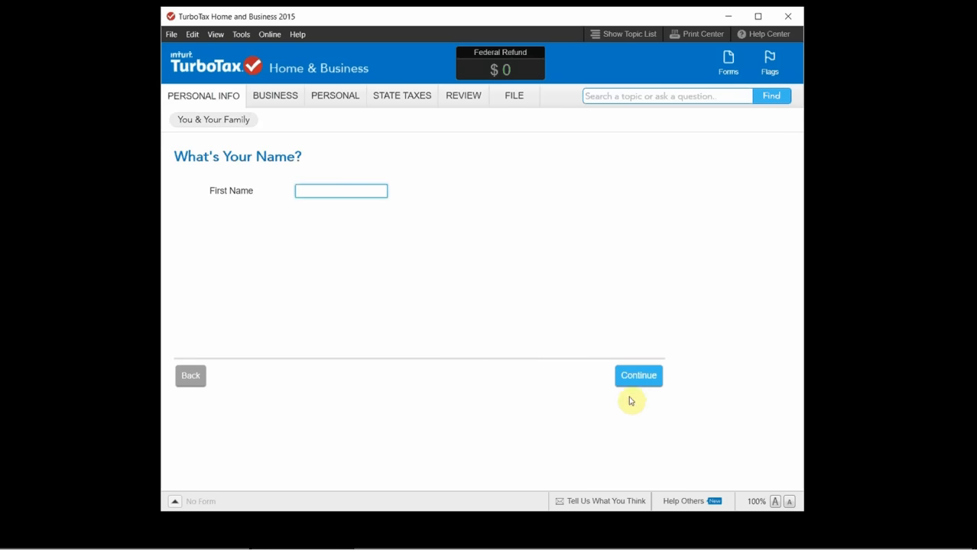
mouse_move(325, 209)
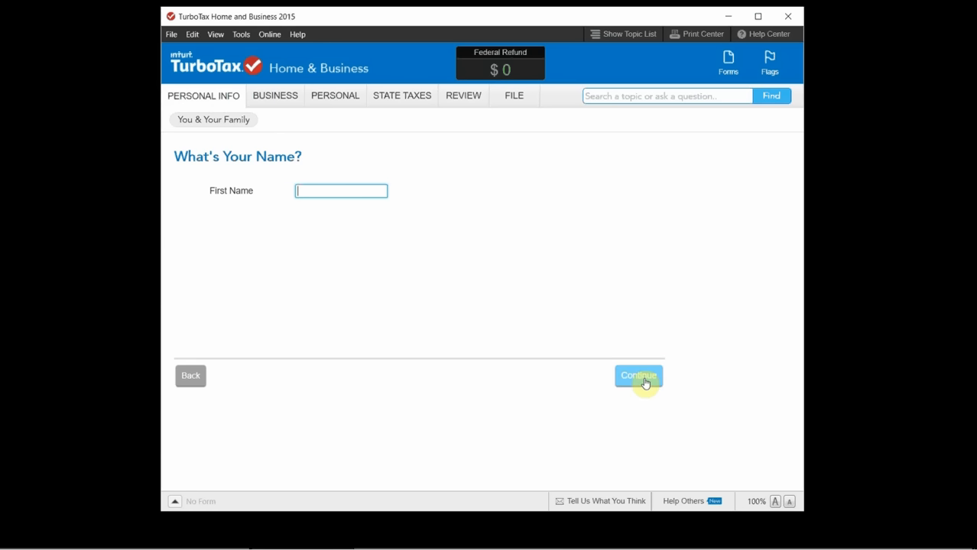
- Skip the name and ZIP questions and pick Alabama from the state-of-residence list
click(640, 376)
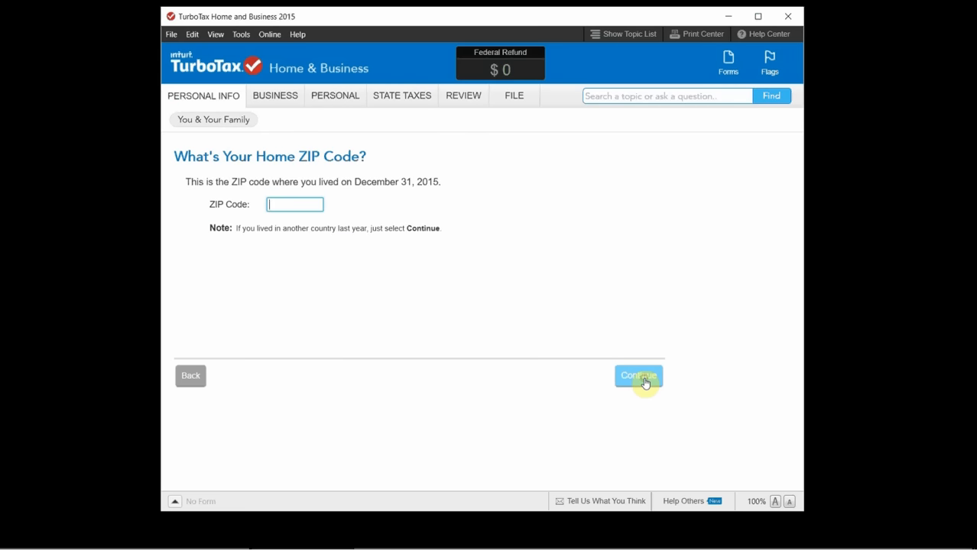
click(638, 376)
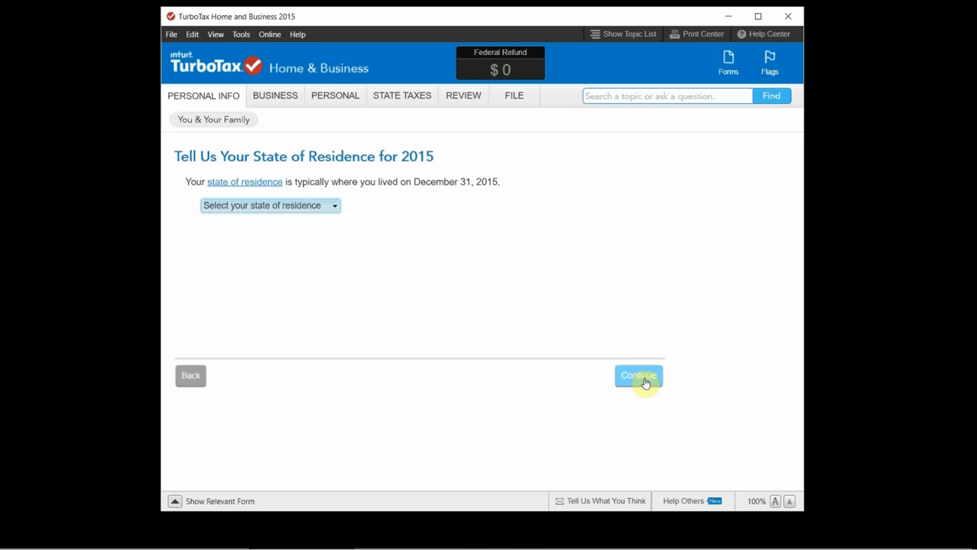
click(639, 376)
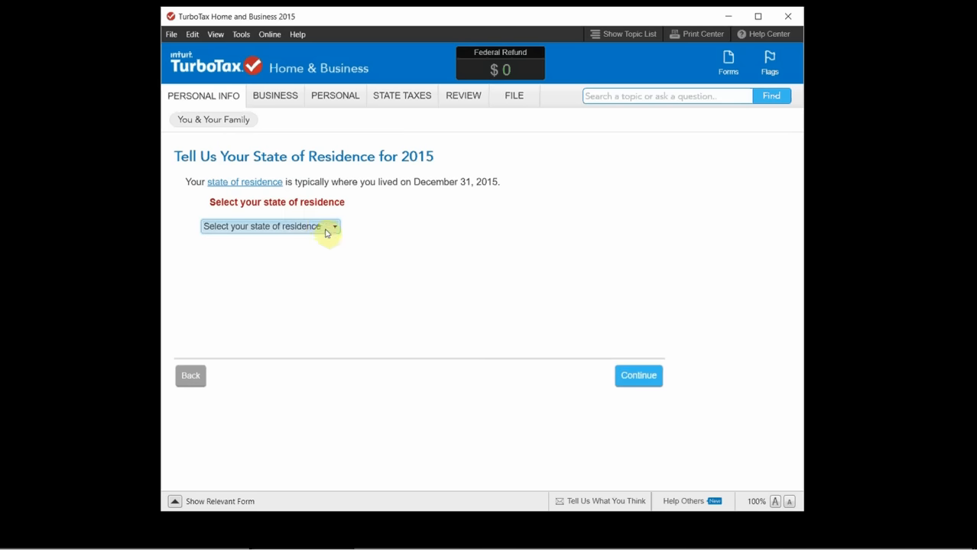
click(334, 226)
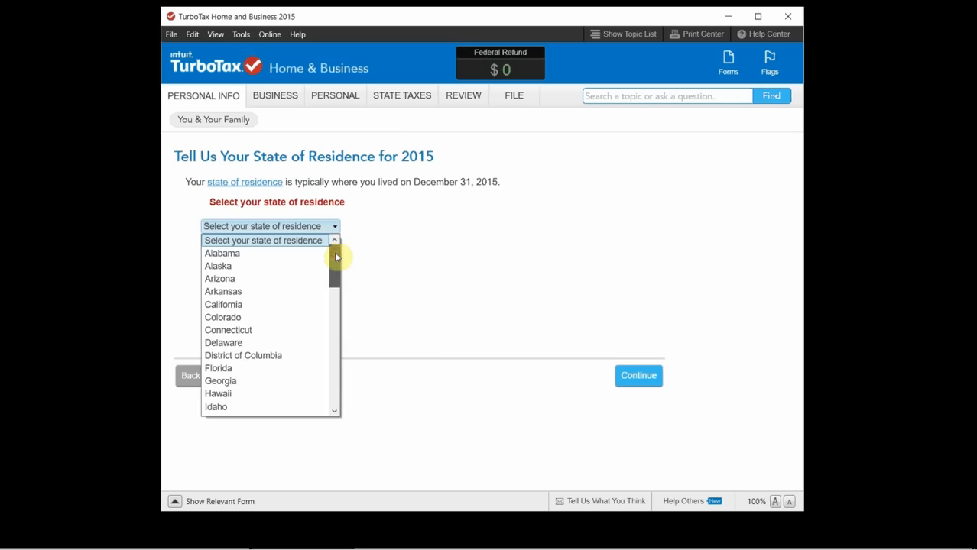
scroll(down, 3)
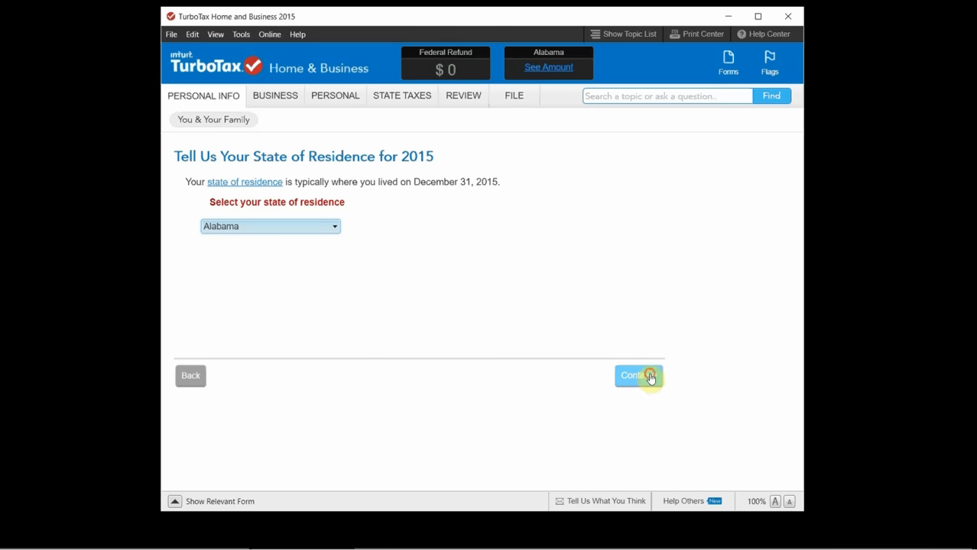
- Accept Alabama all year and skip birth date and dependents to reach 'Do Any of These Apply to?'
click(639, 376)
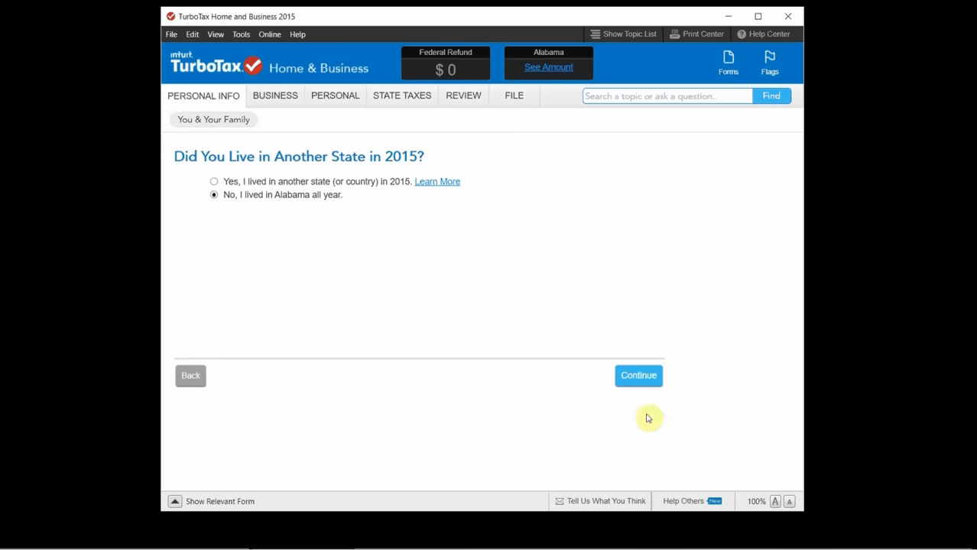
click(639, 376)
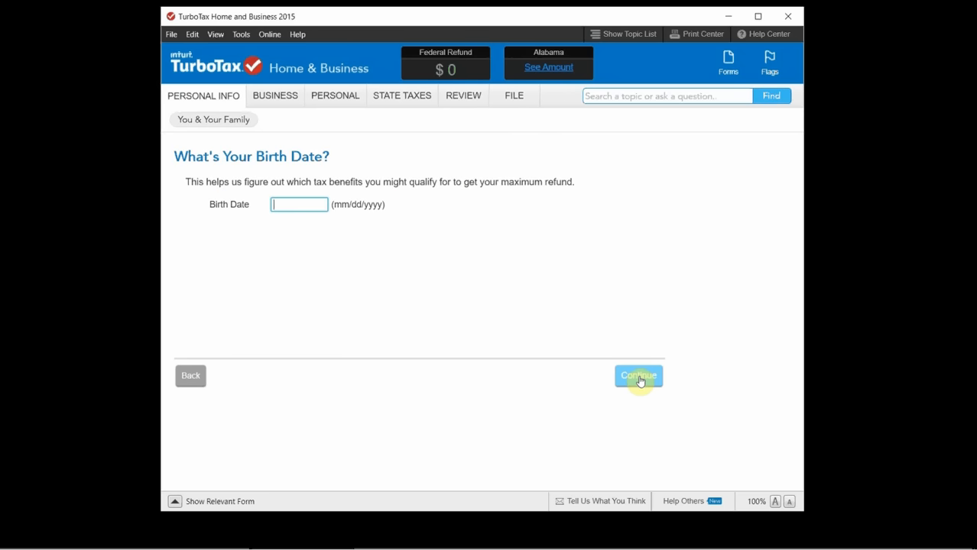
click(638, 377)
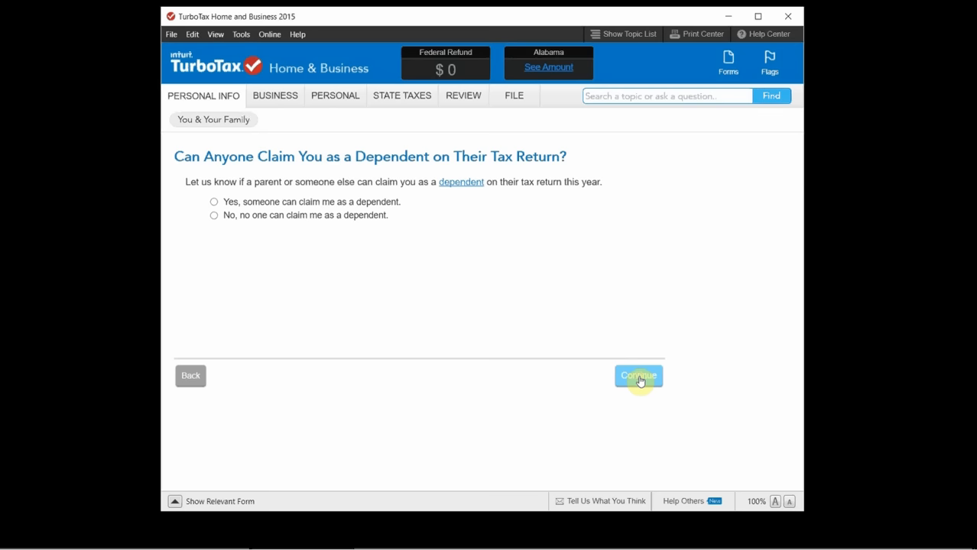
click(637, 376)
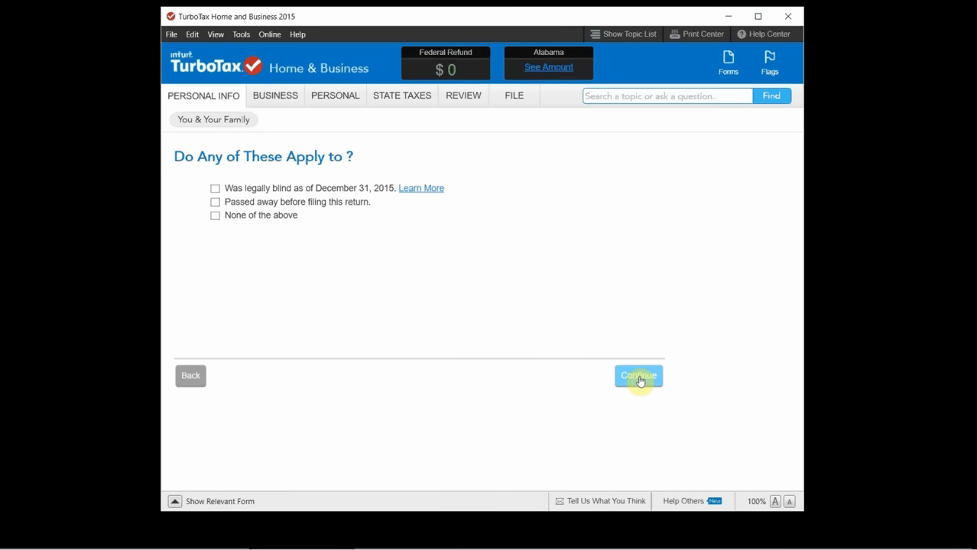
mouse_move(335, 104)
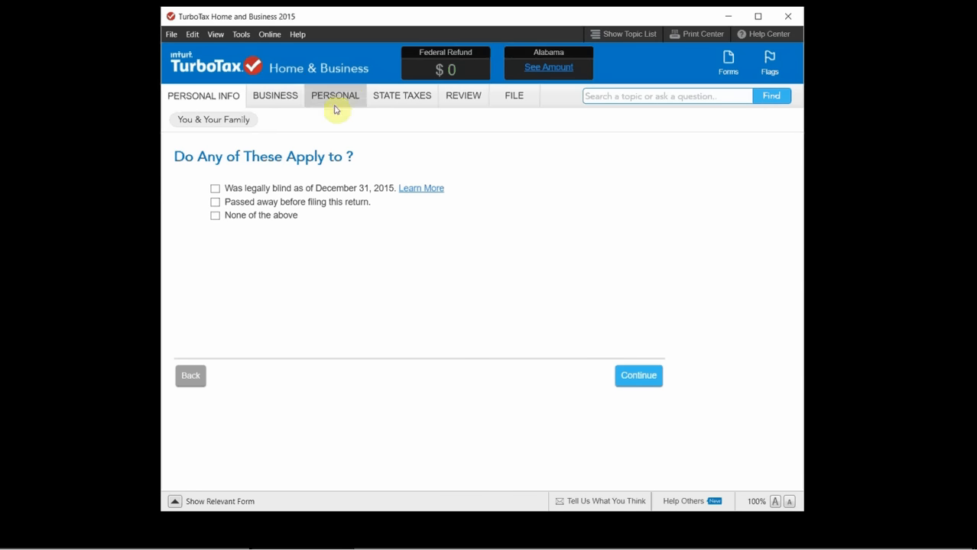
mouse_move(540, 218)
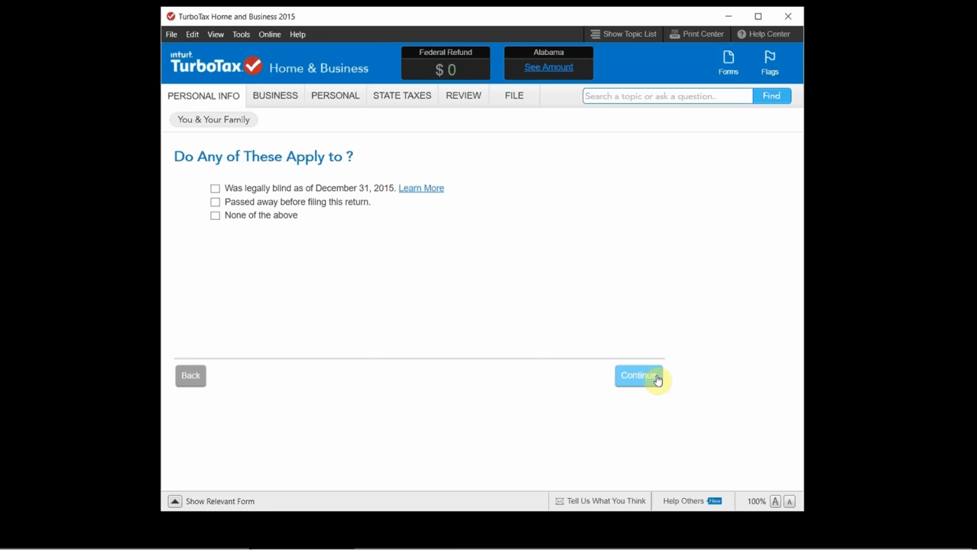
mouse_move(274, 156)
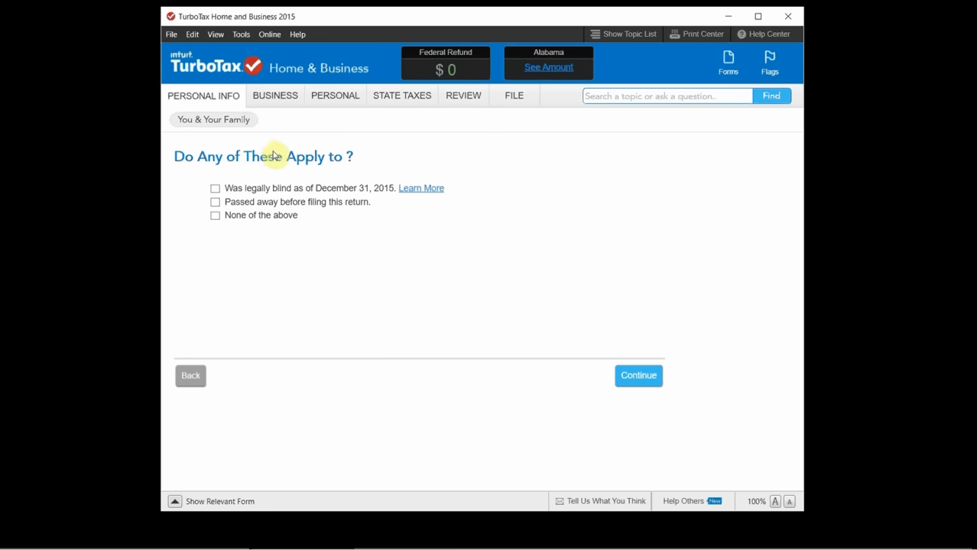
mouse_move(242, 116)
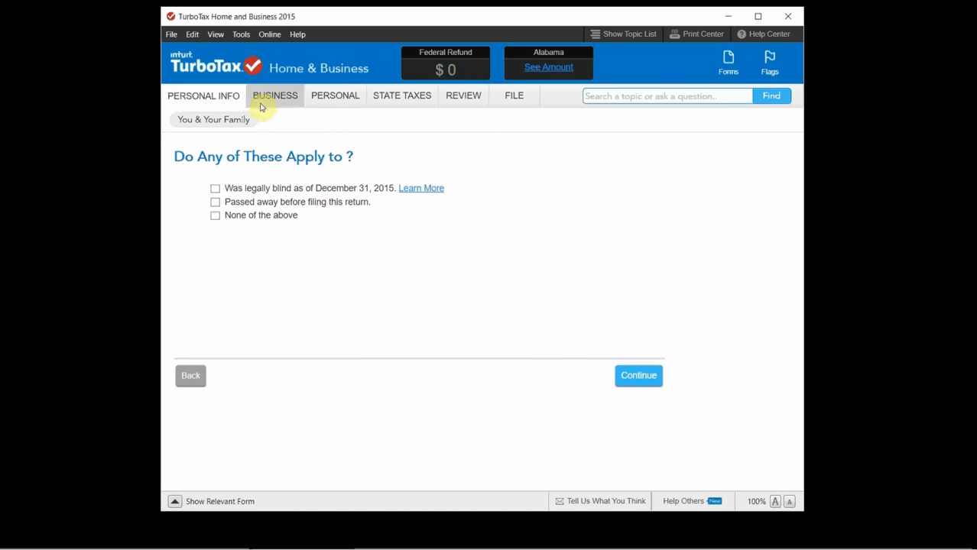
mouse_move(272, 128)
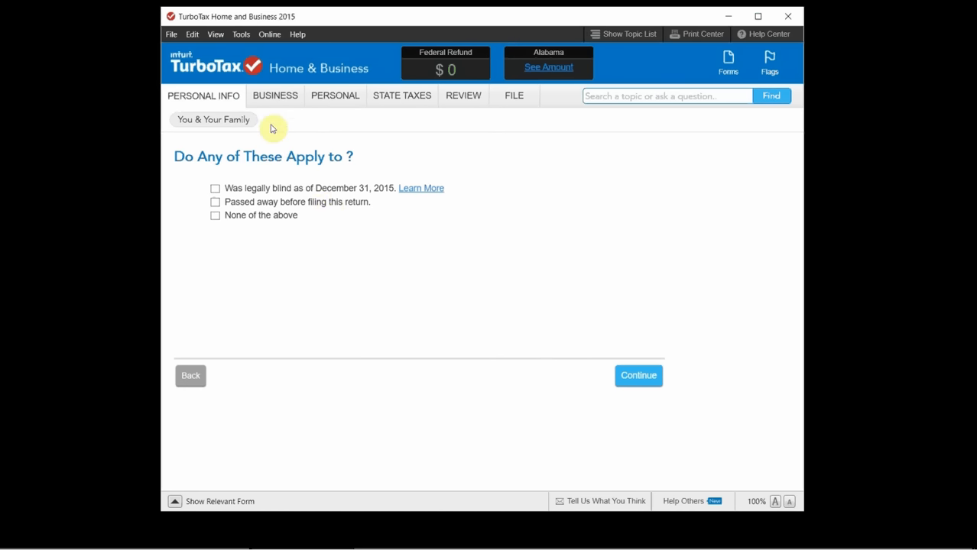
- Visit the Business deductions intro, then switch to the Personal refund introduction
click(638, 376)
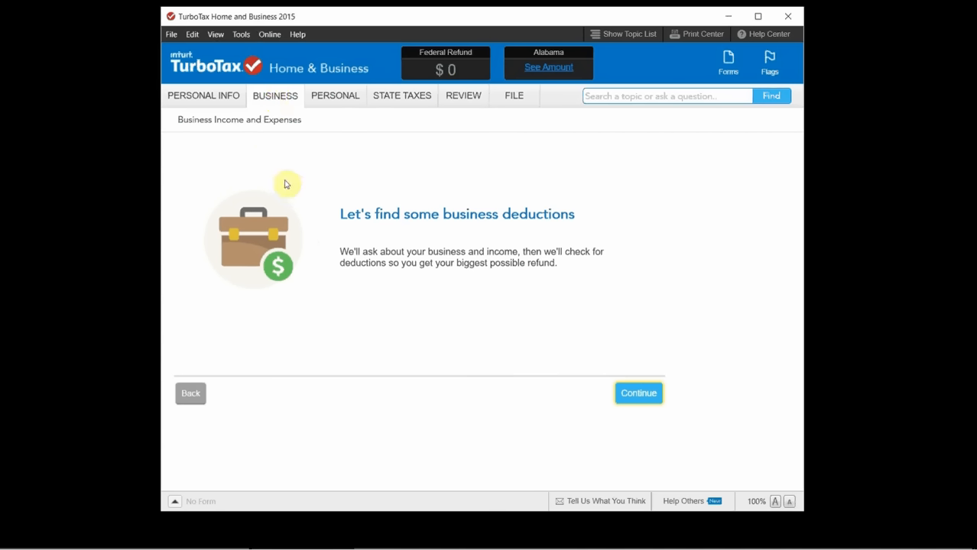
mouse_move(411, 229)
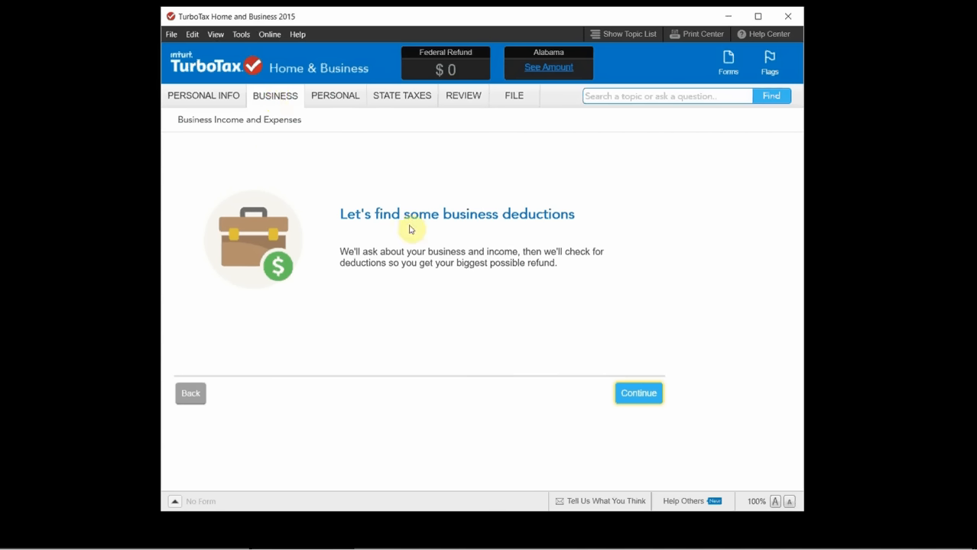
mouse_move(451, 252)
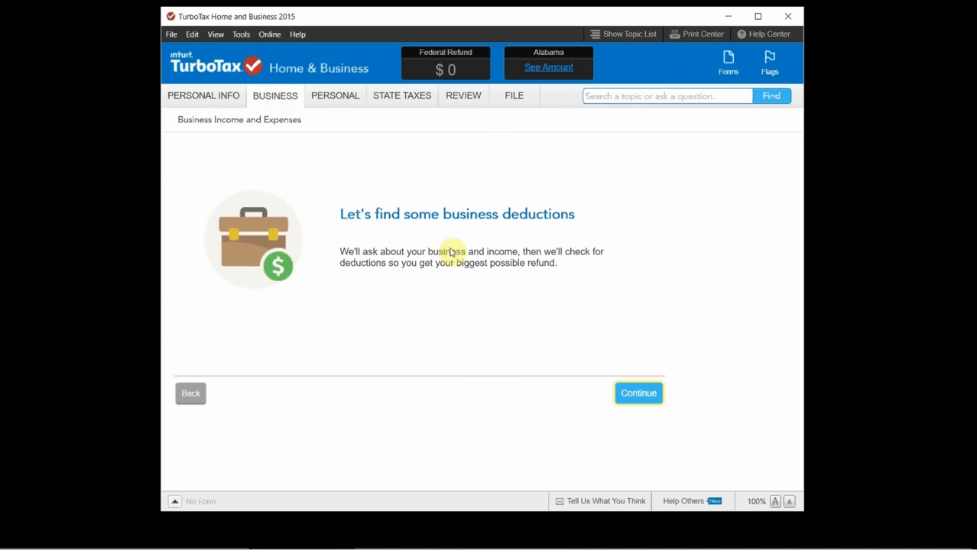
mouse_move(381, 312)
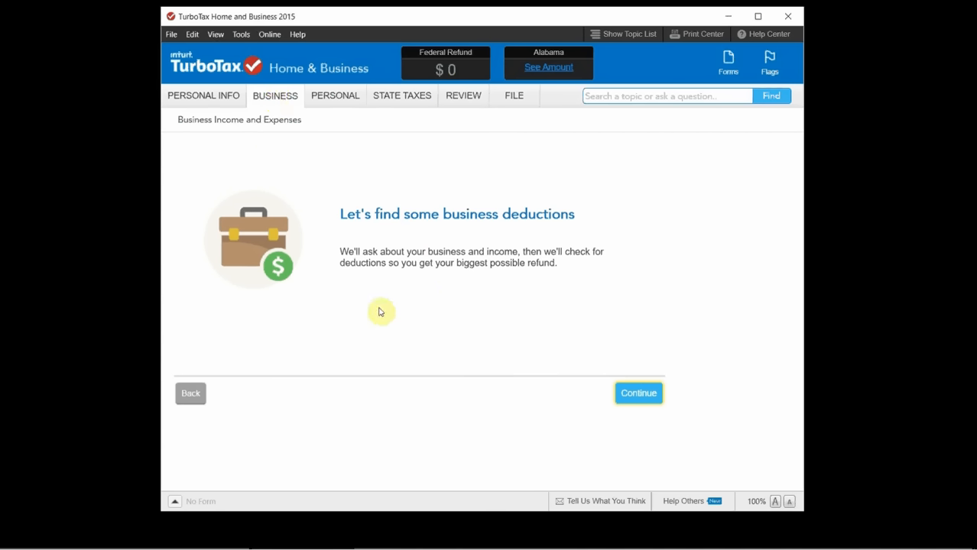
mouse_move(351, 312)
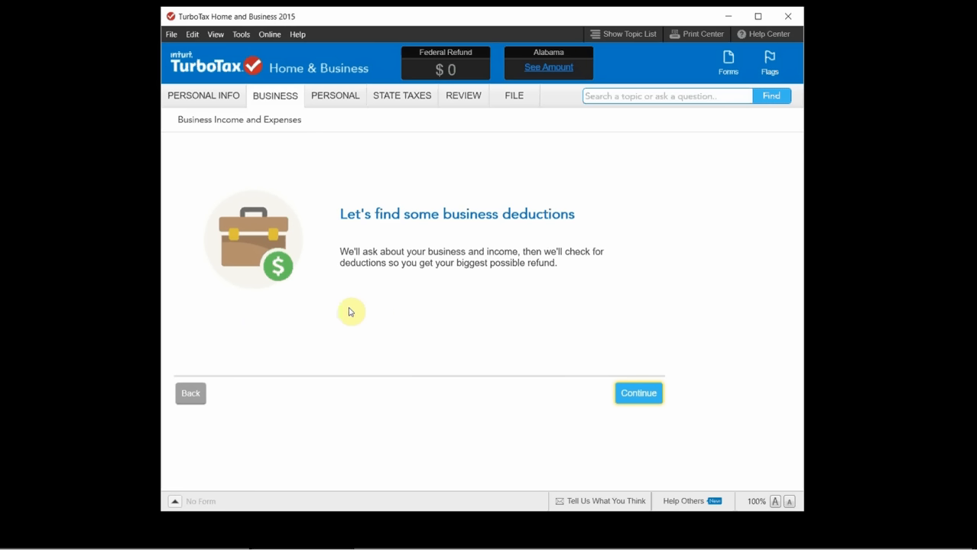
mouse_move(323, 138)
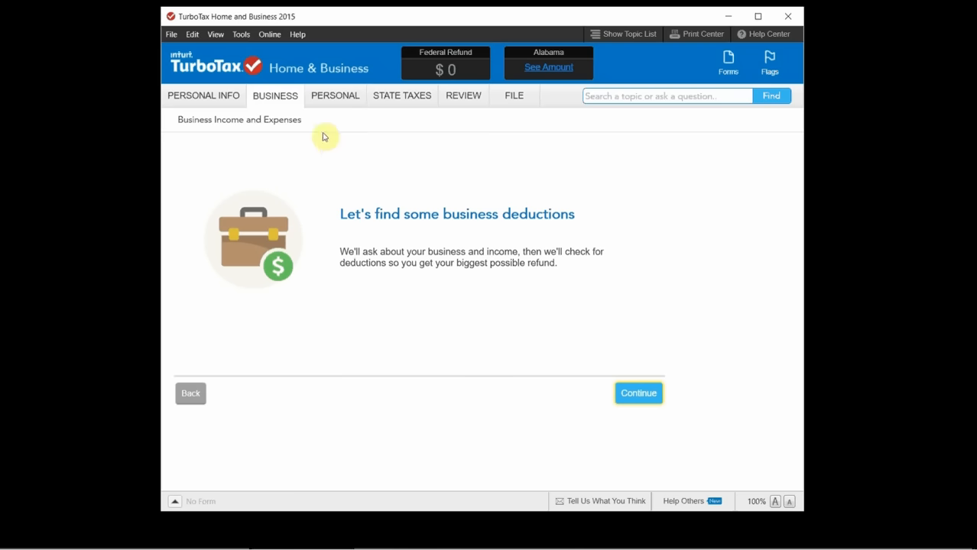
click(335, 95)
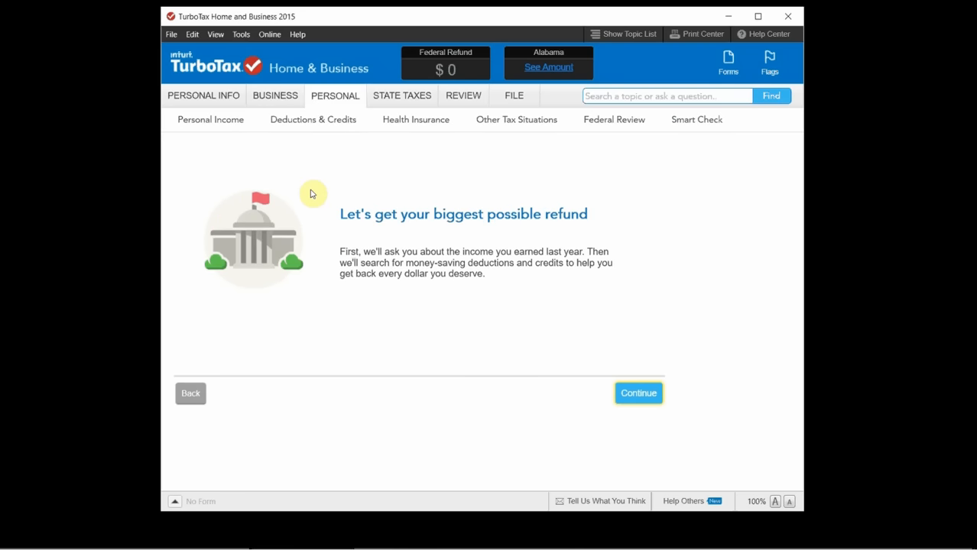
mouse_move(304, 192)
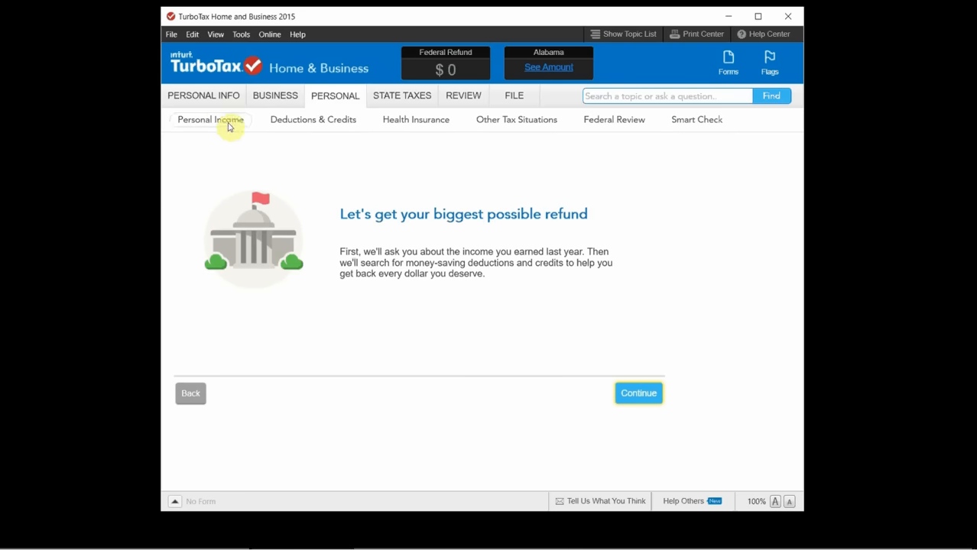
- Visit Personal Income, Deductions & Credits and land on the Other Tax Situations list
click(639, 393)
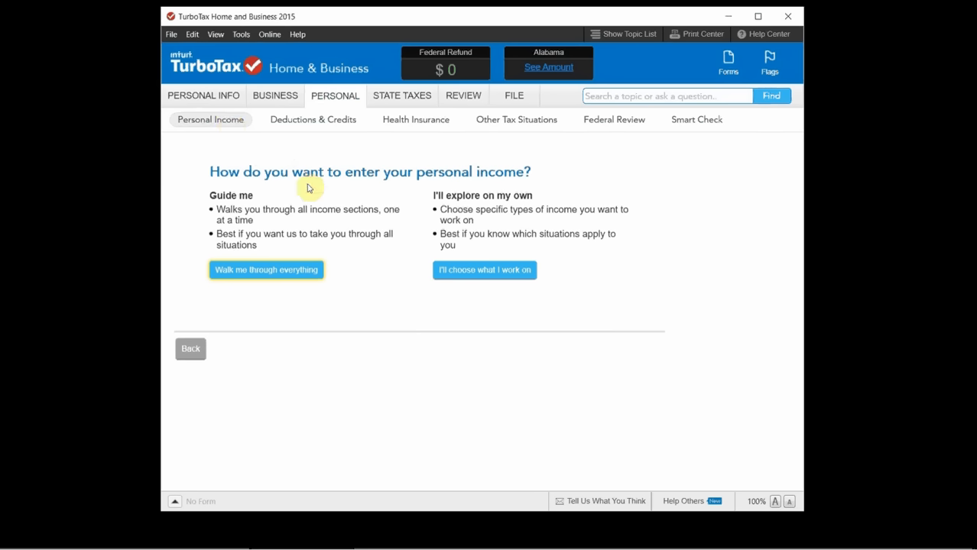
mouse_move(396, 254)
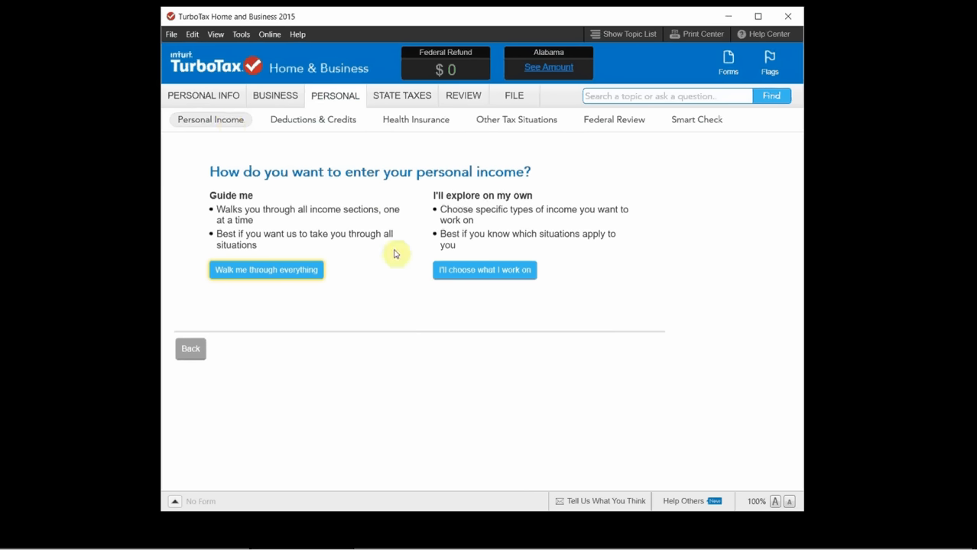
click(312, 120)
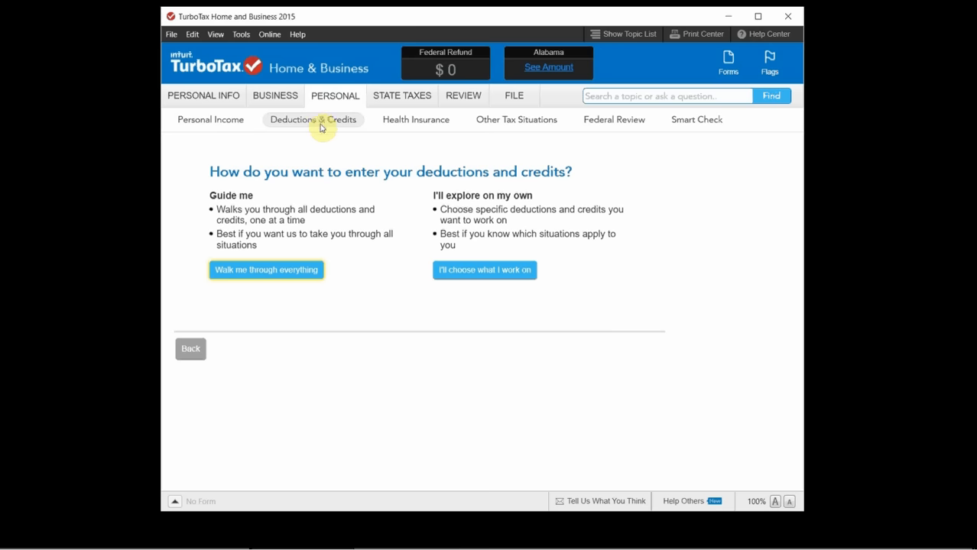
mouse_move(332, 214)
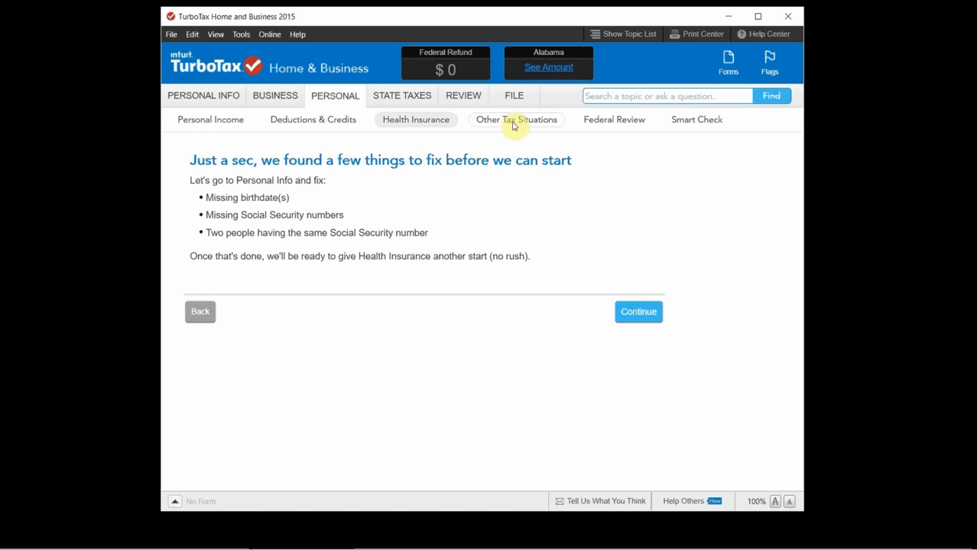
click(516, 119)
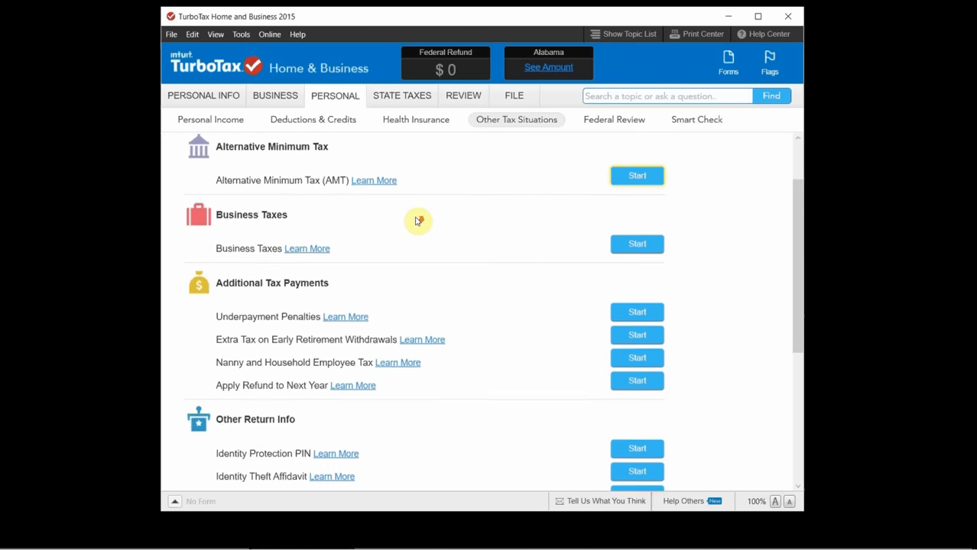
scroll(up, 3)
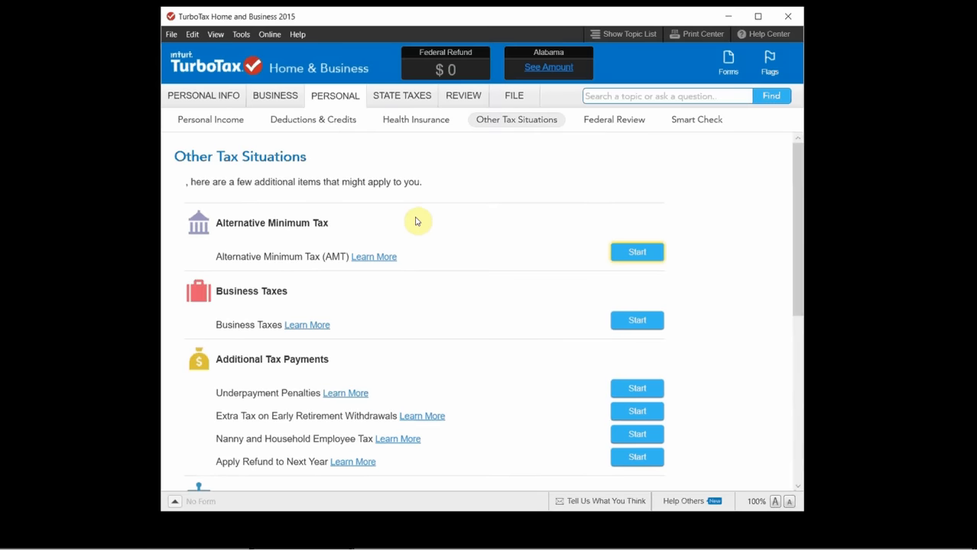
mouse_move(425, 220)
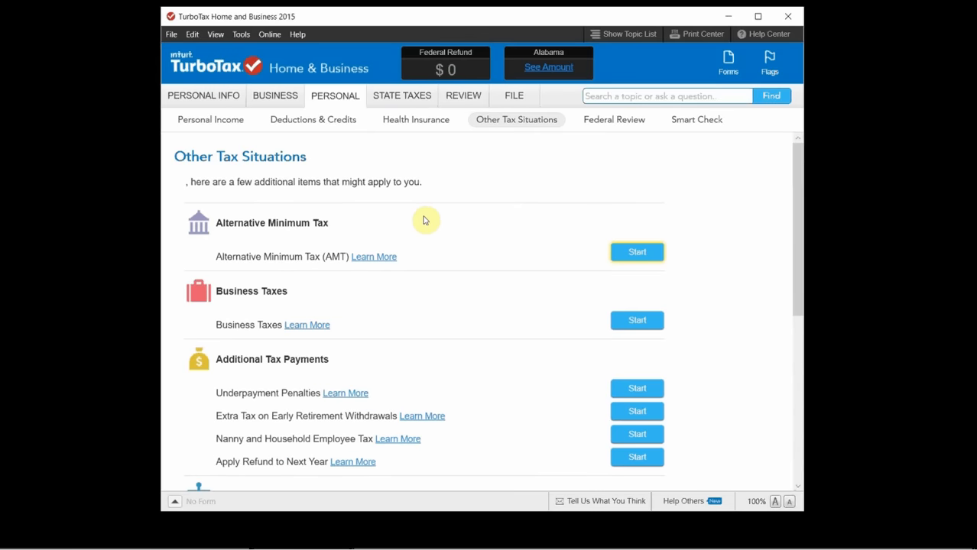
mouse_move(447, 211)
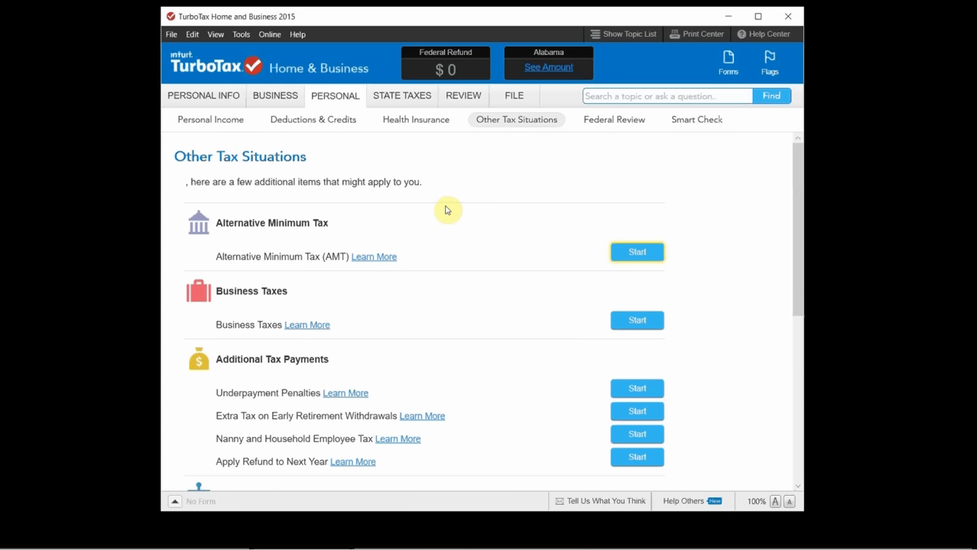
mouse_move(615, 119)
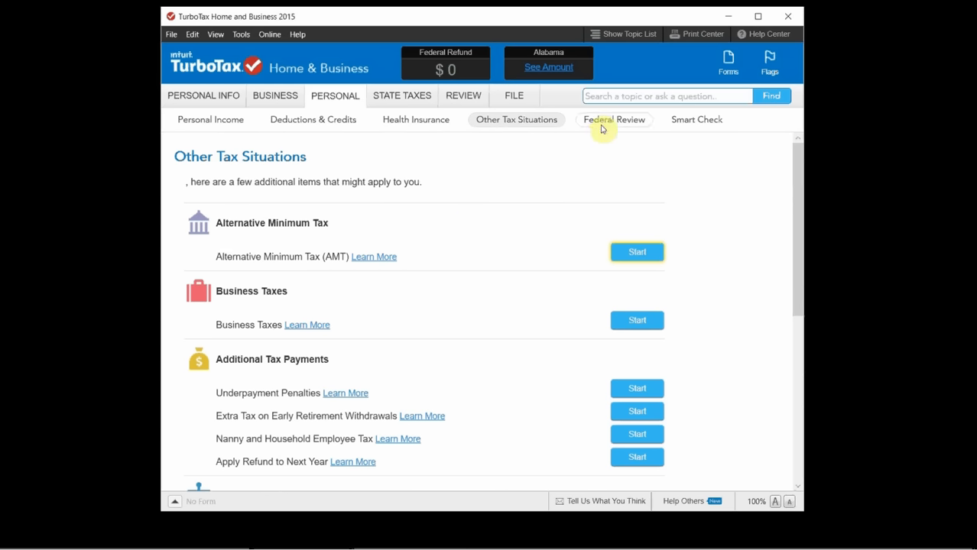
- Enter Federal Review and confirm all forms are entered to start the check
click(615, 119)
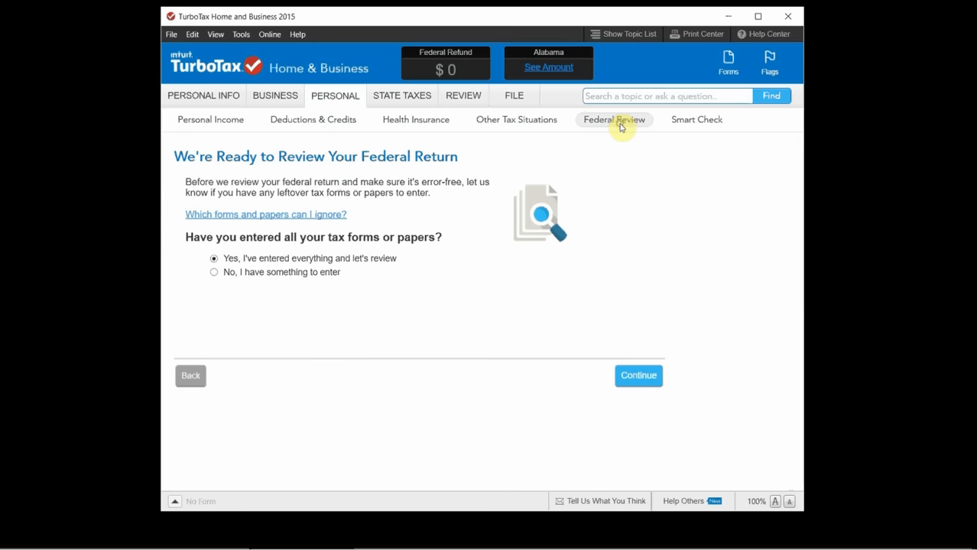
mouse_move(520, 180)
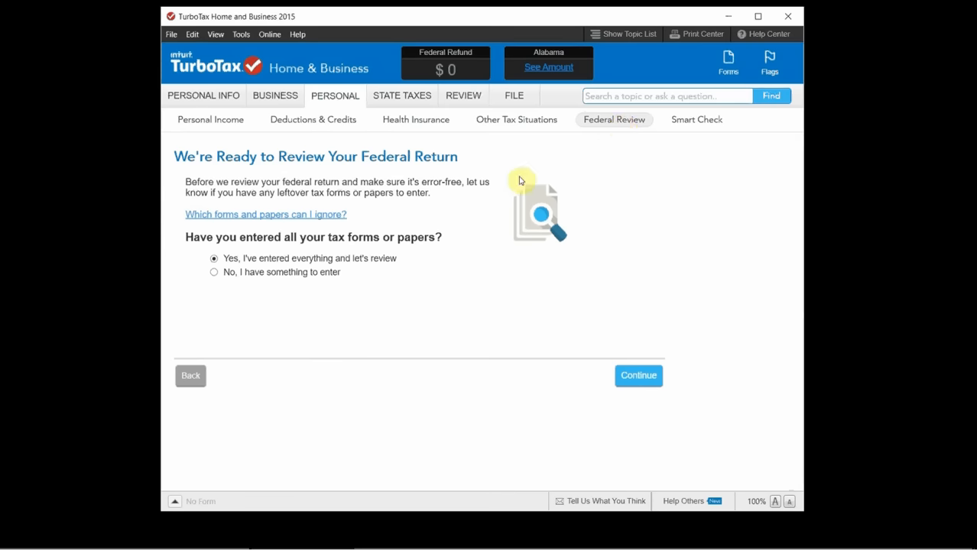
click(639, 376)
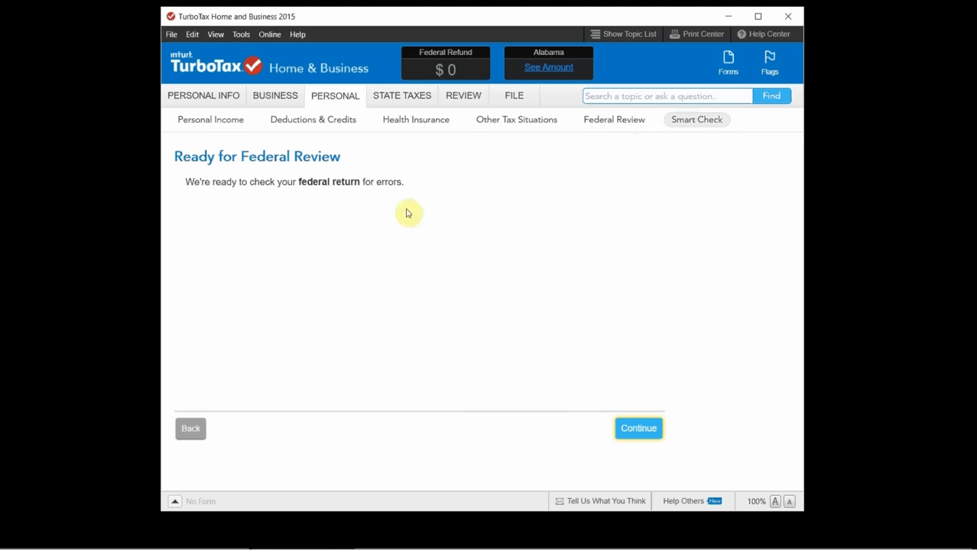
mouse_move(404, 157)
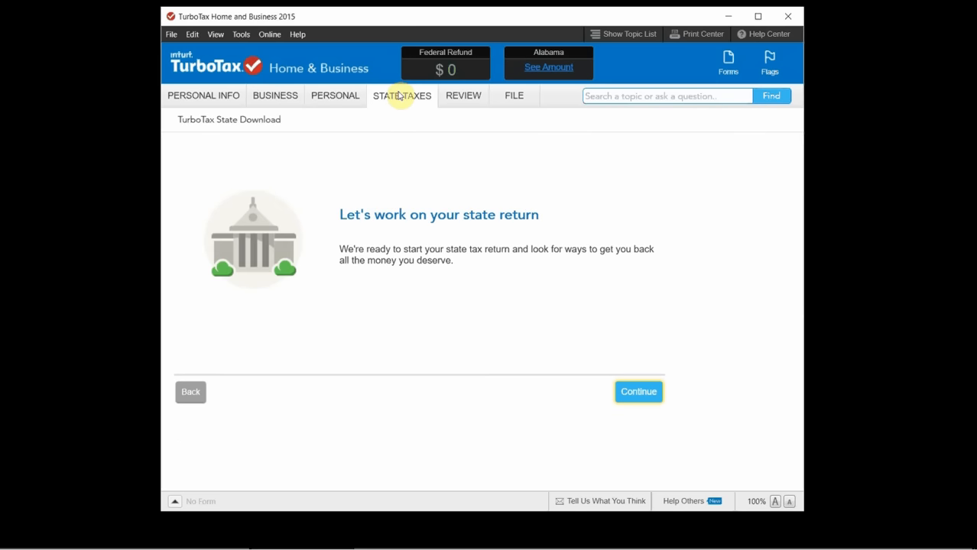
mouse_move(444, 182)
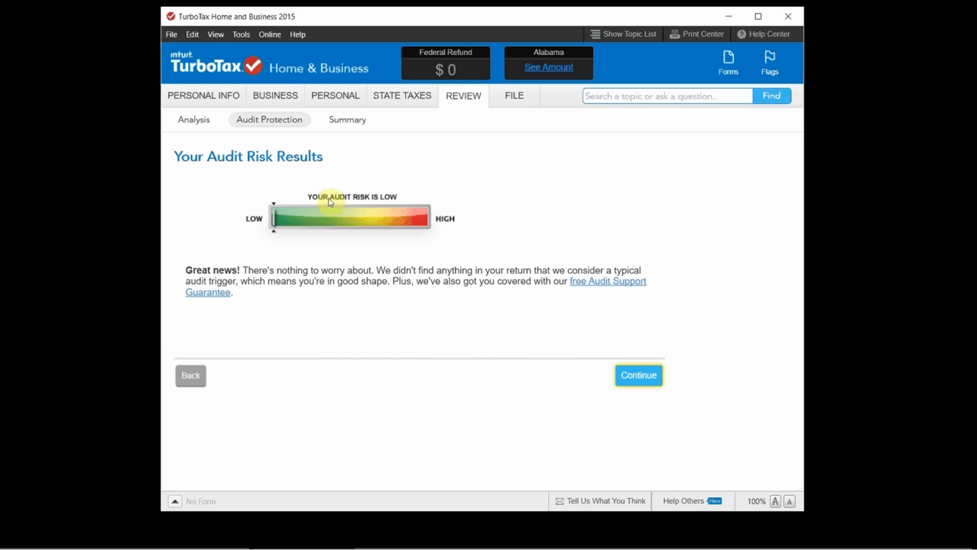
mouse_move(359, 217)
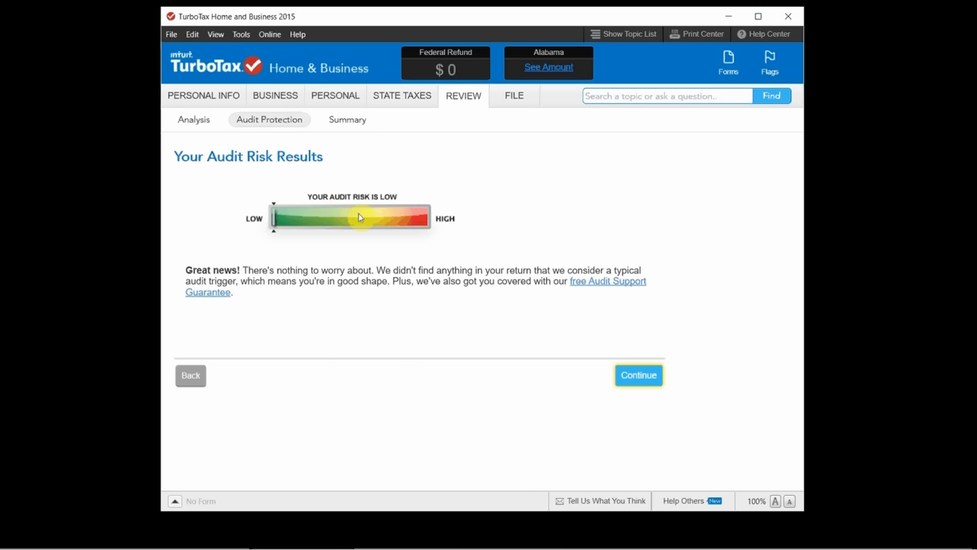
mouse_move(419, 250)
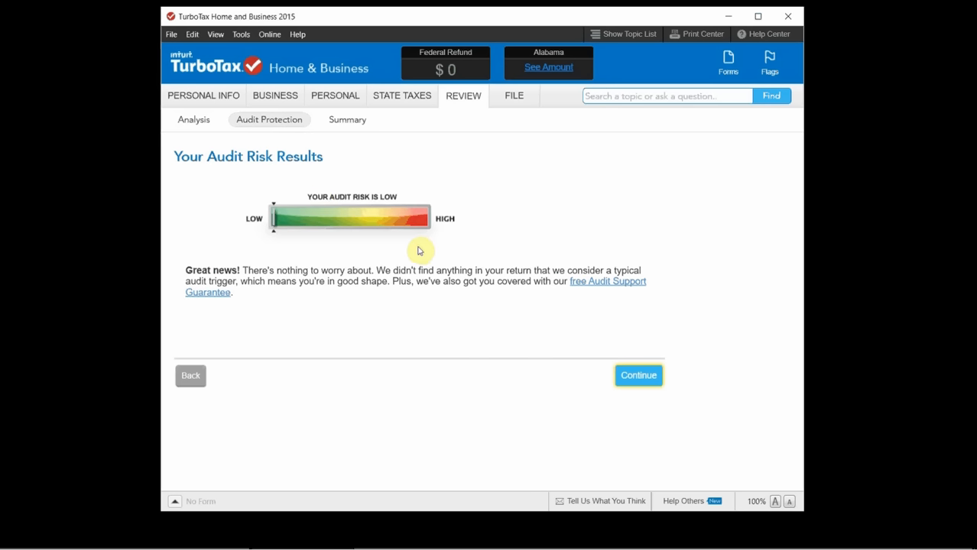
mouse_move(346, 229)
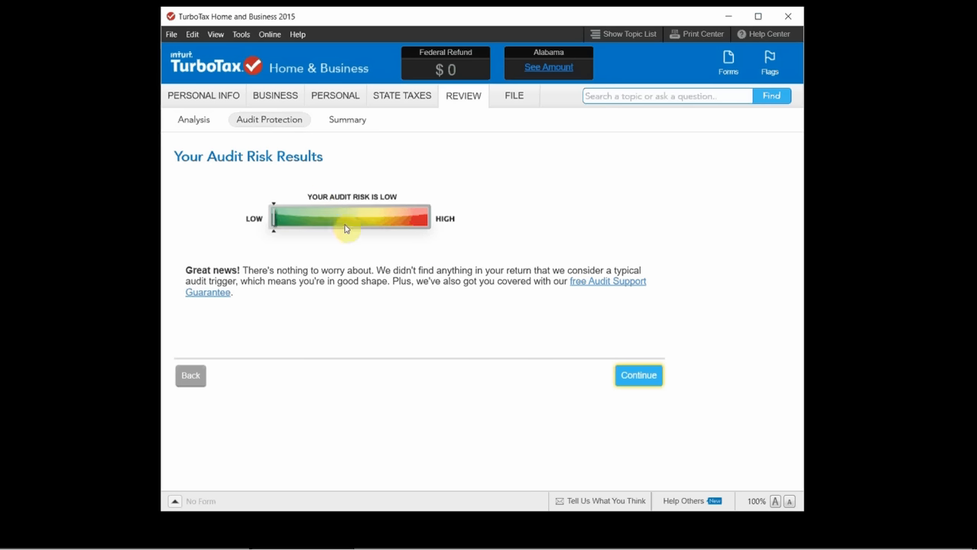
- Continue past audit risk results and the summary to the ready-to-file page
click(639, 376)
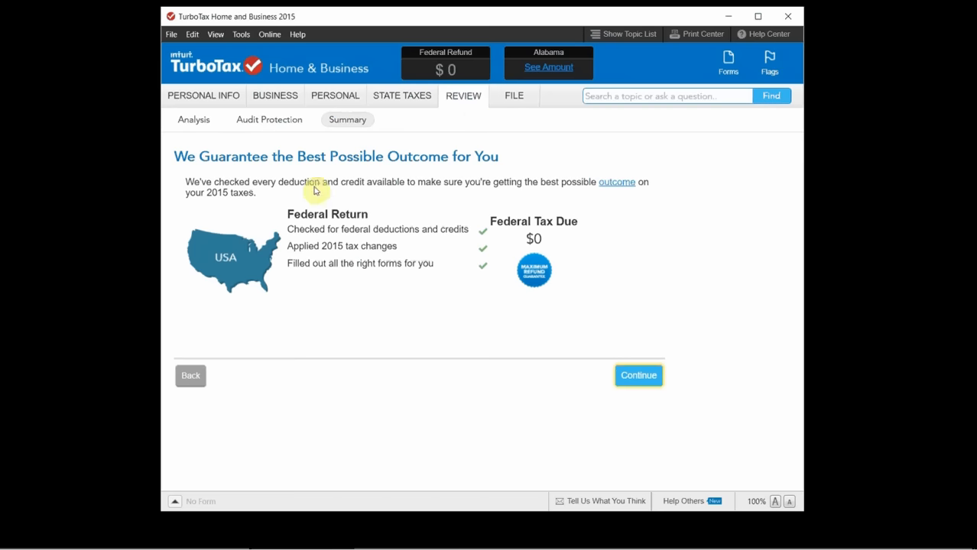
click(639, 376)
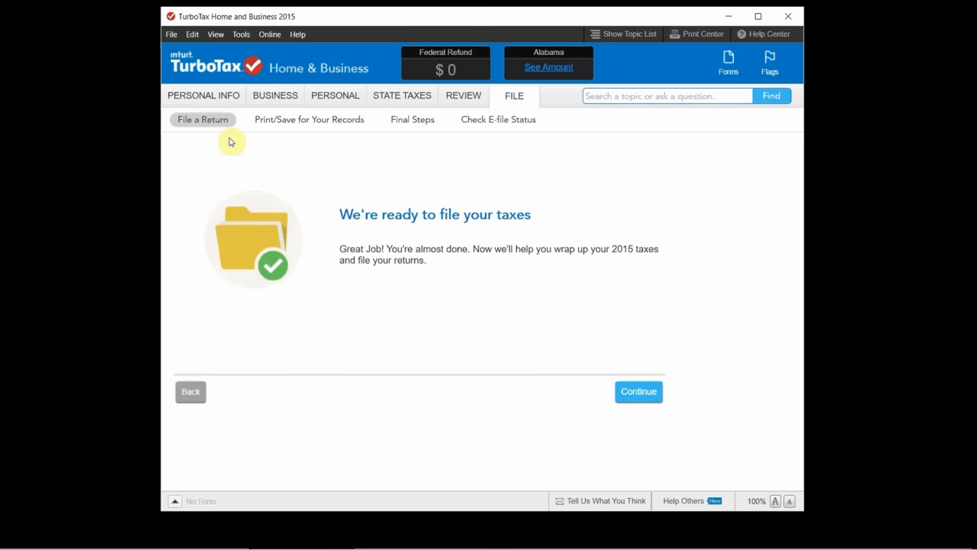
- Continue into File a Return to reach the federal e-file choice page
click(639, 391)
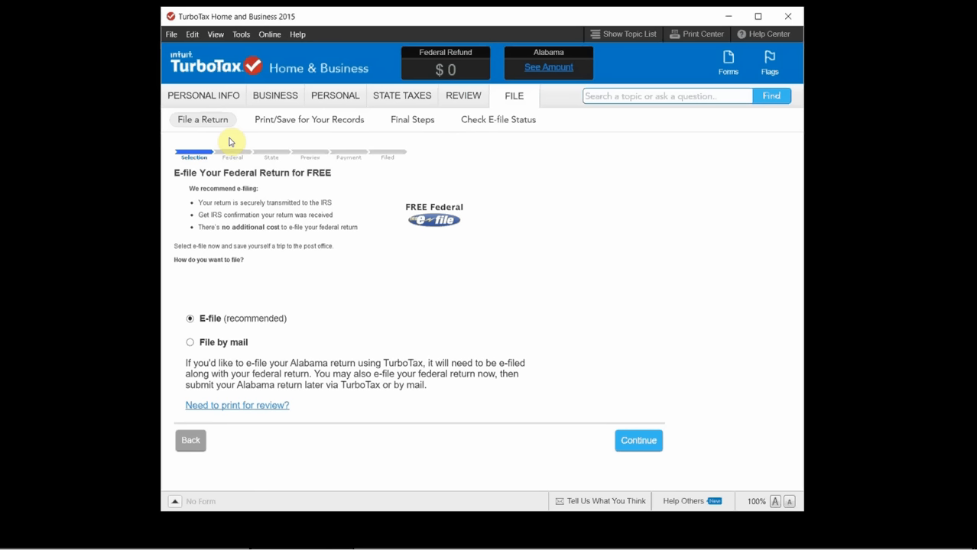
mouse_move(308, 119)
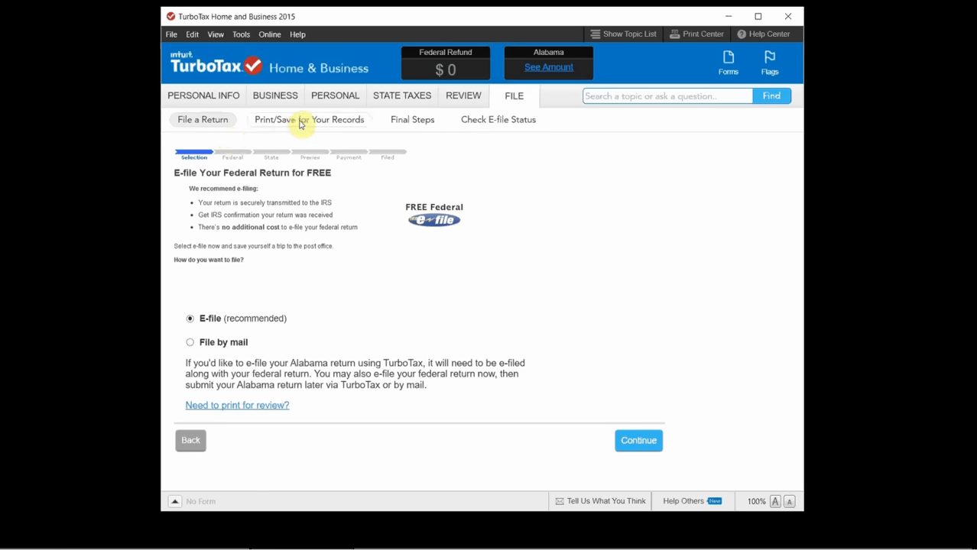
- Switch to Print/Save for Your Records to see print and PDF copy options
click(309, 120)
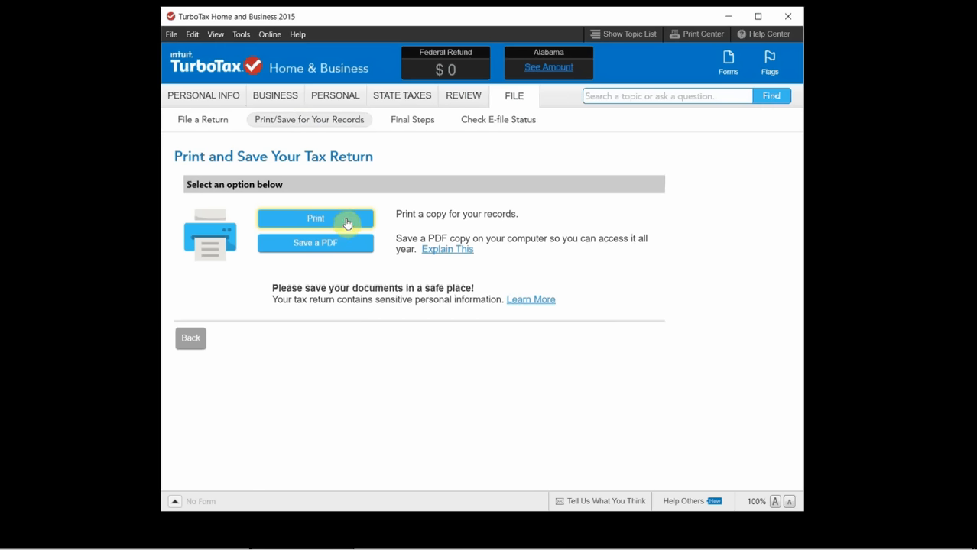
mouse_move(452, 216)
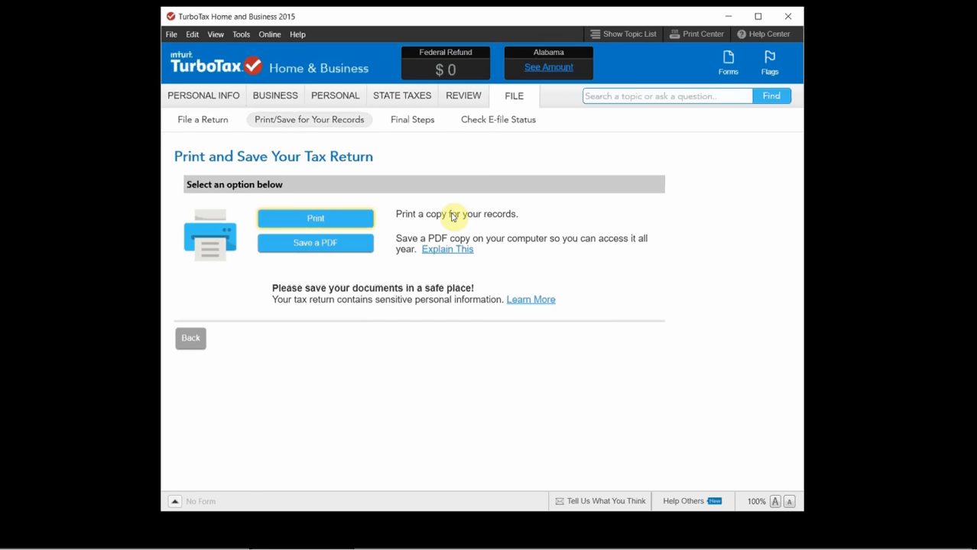
mouse_move(340, 251)
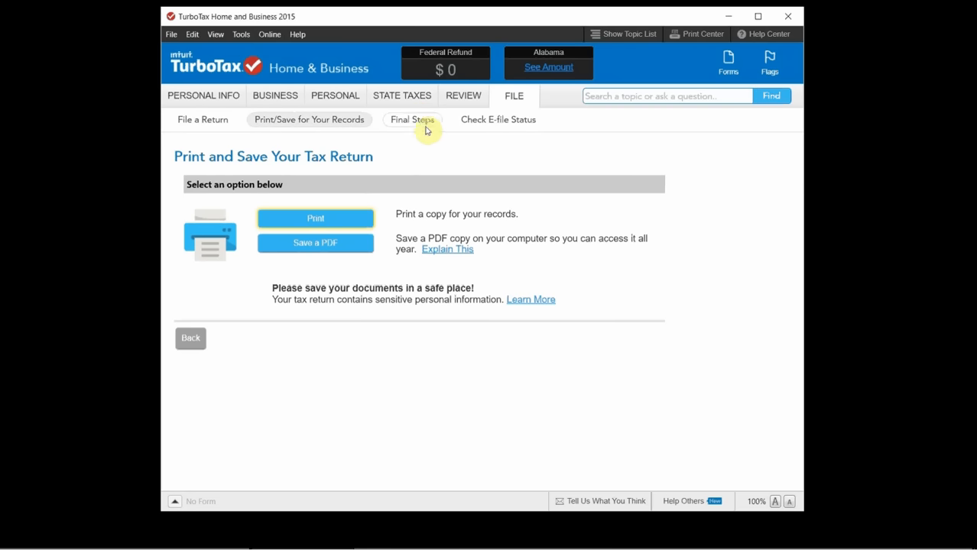
click(446, 61)
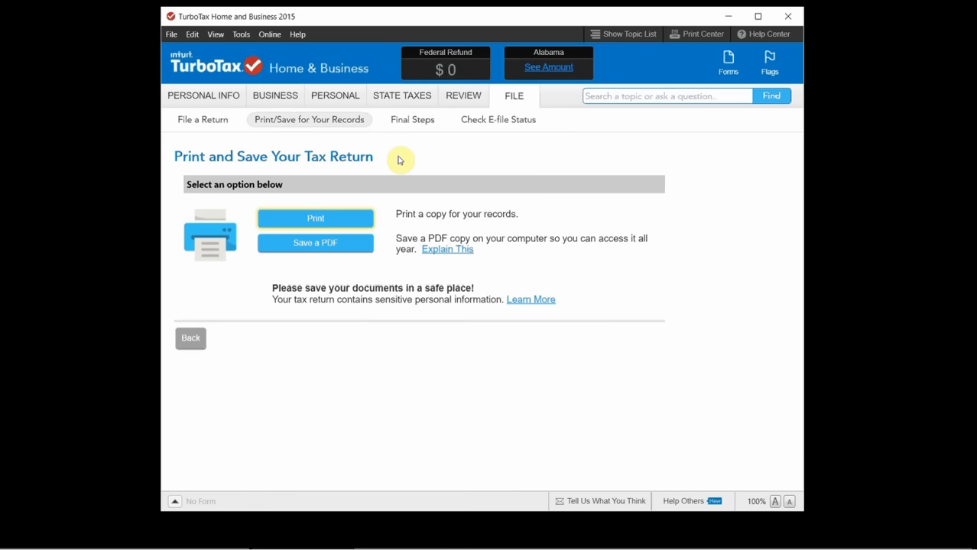
mouse_move(413, 120)
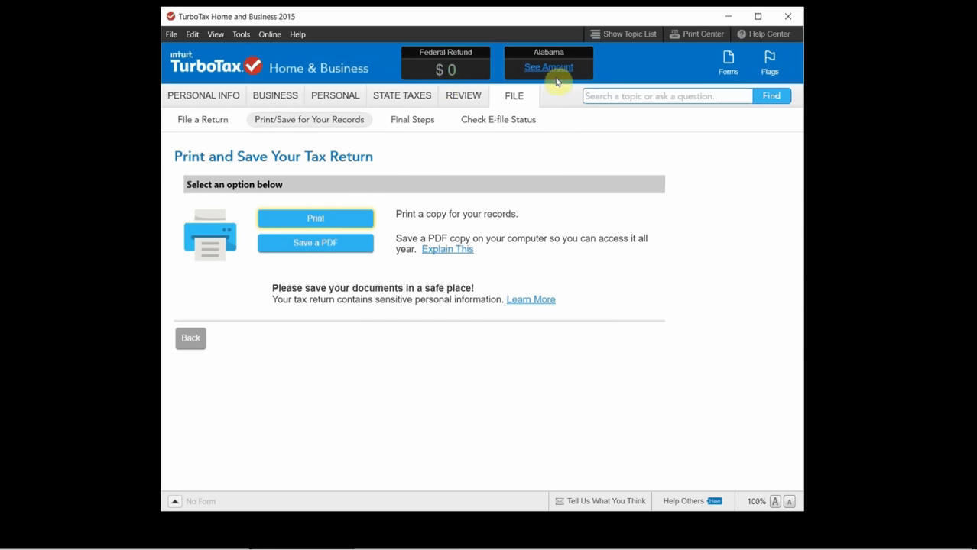
mouse_move(547, 82)
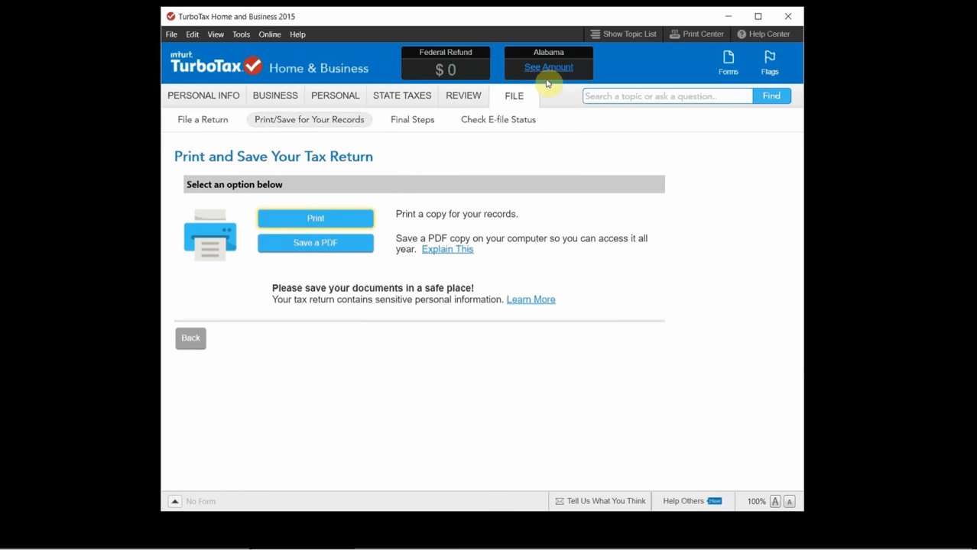
mouse_move(571, 150)
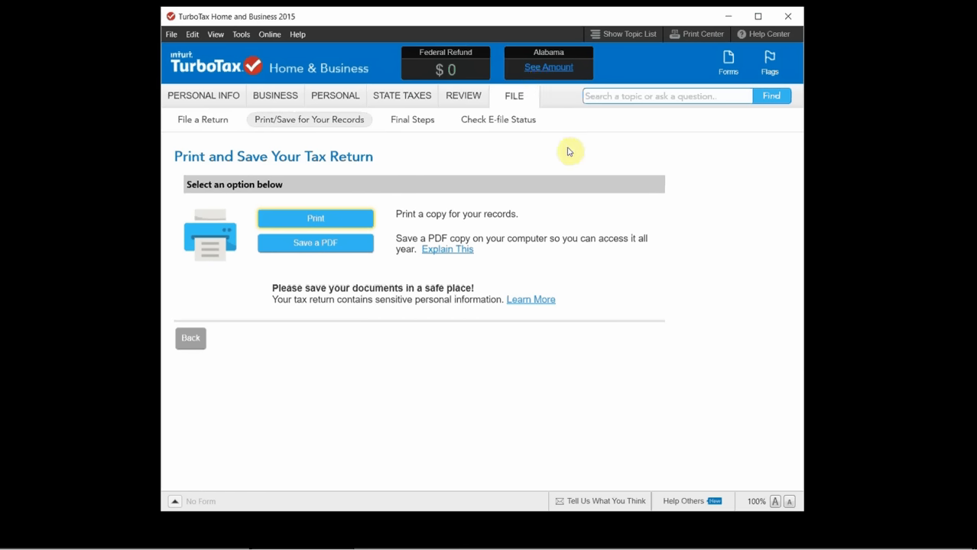
mouse_move(434, 153)
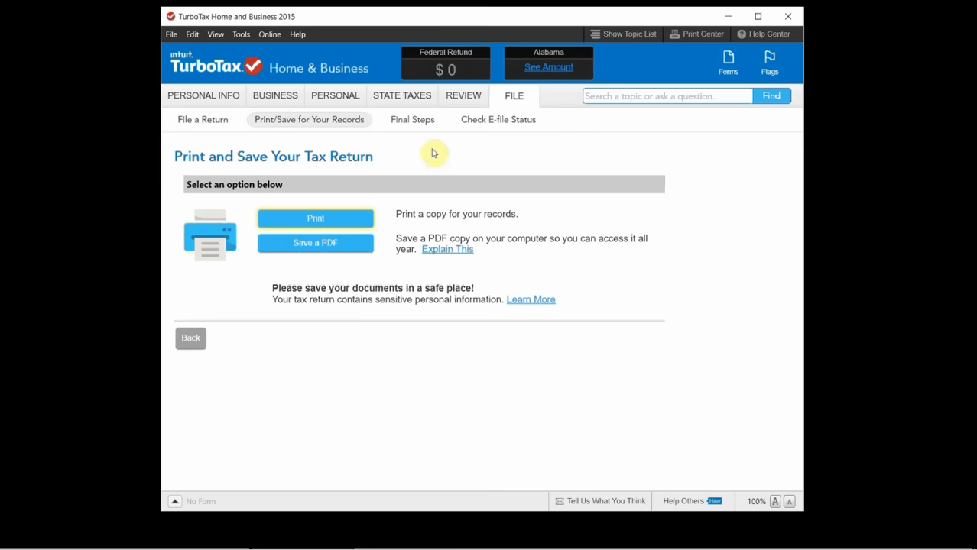
mouse_move(475, 130)
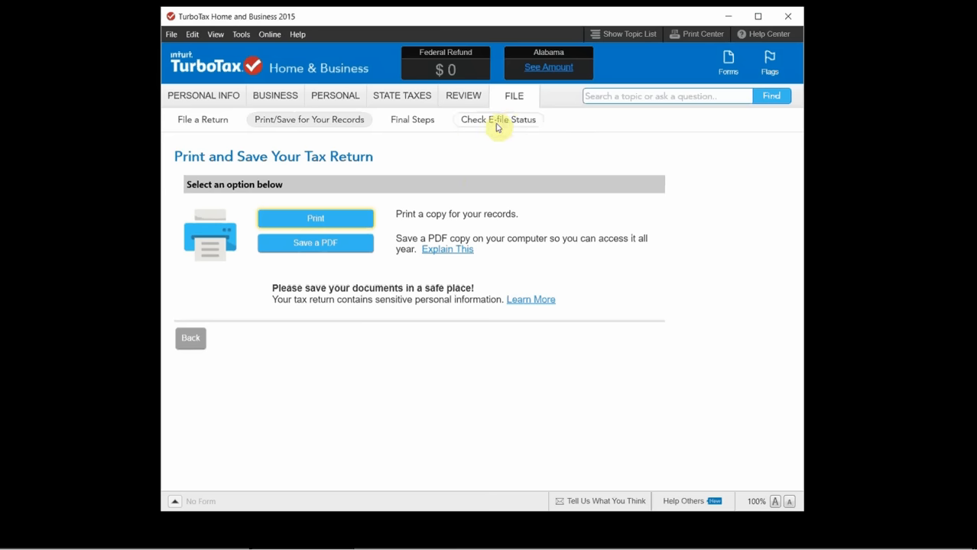
- Try Check E-file Status, dismiss the missing SSN warning, cancel saving, and return to File a Return
click(499, 119)
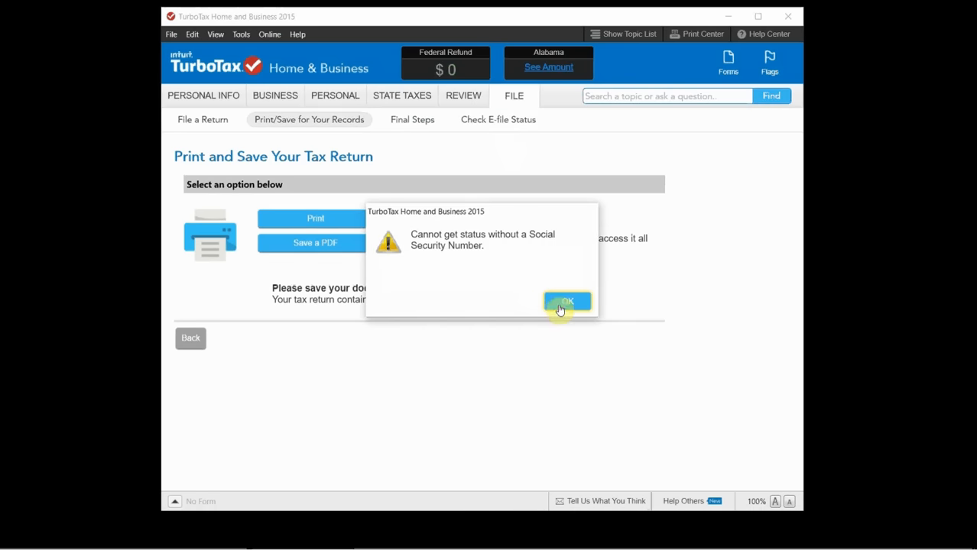
click(566, 301)
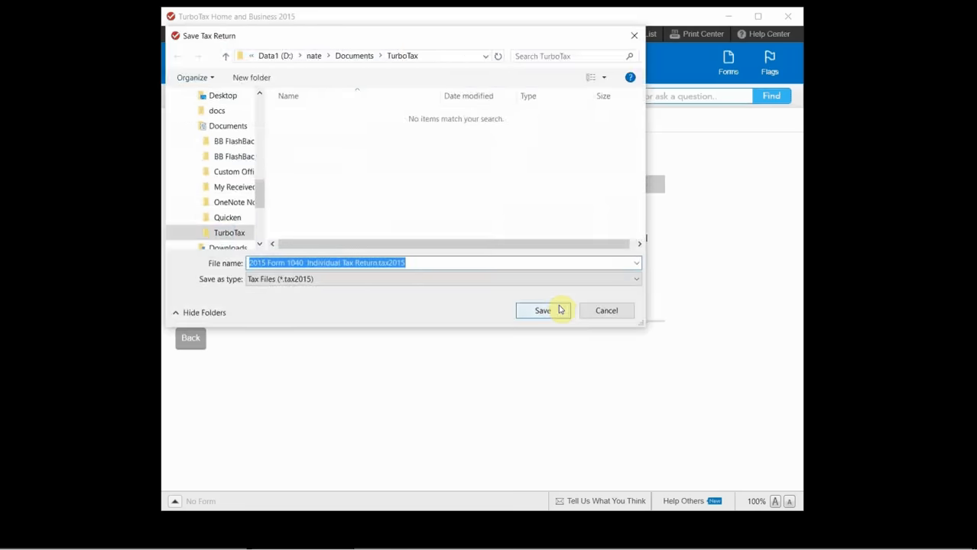
click(543, 310)
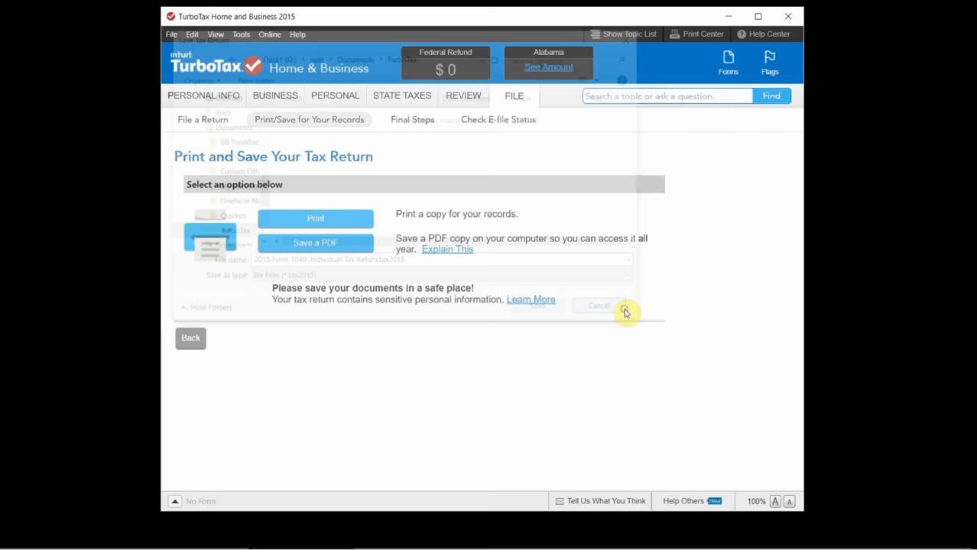
click(599, 305)
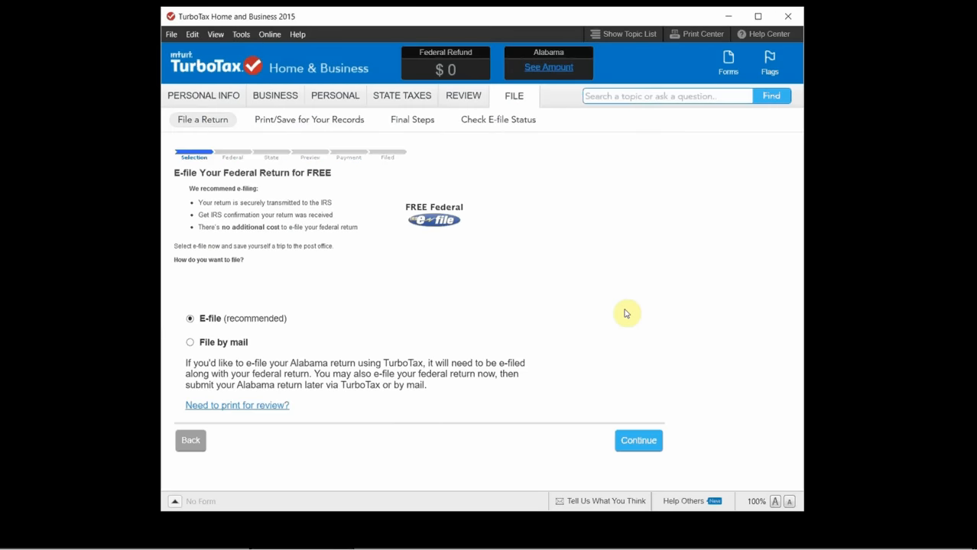